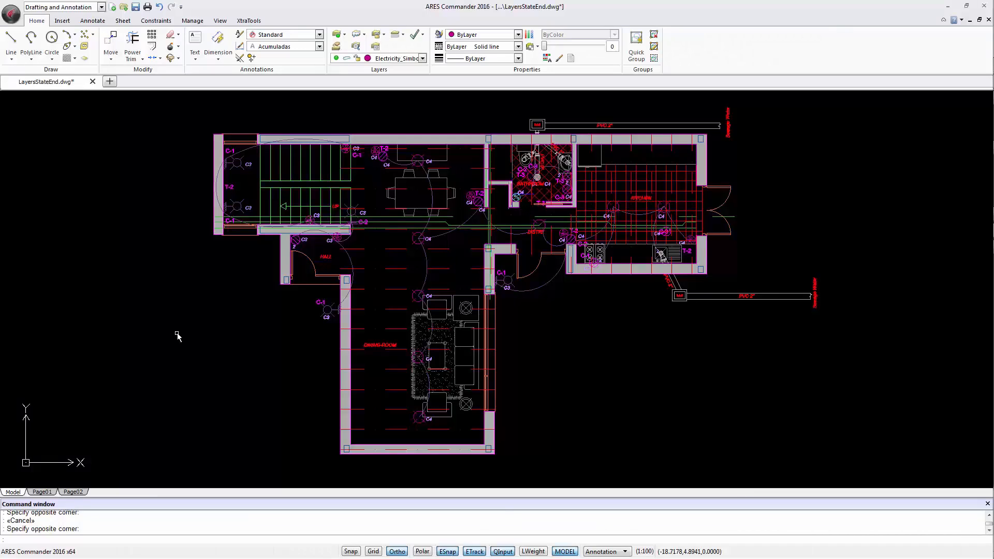
# Select the Plumbing_1-50 state in the Layer States Manager and activate it.
pyautogui.click(423, 57)
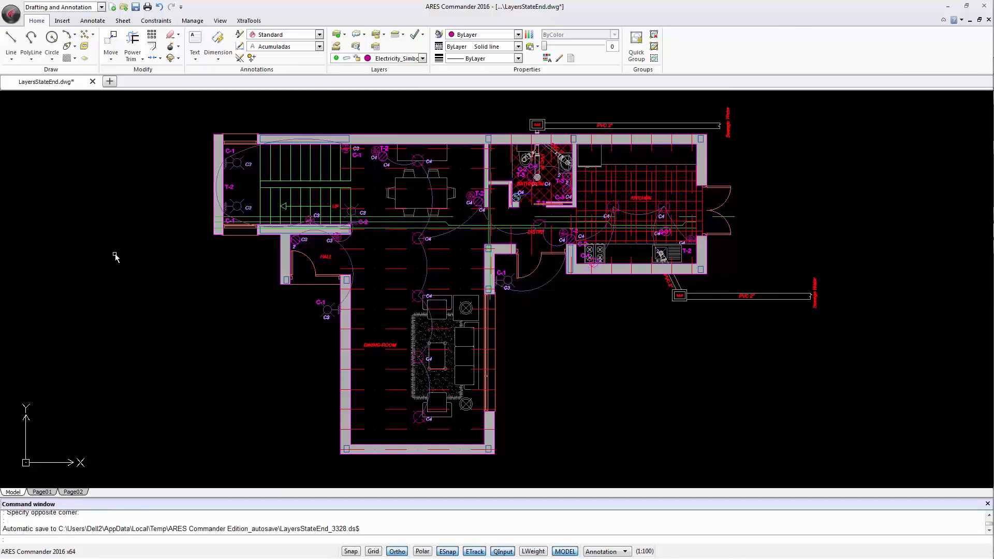
pyautogui.moveTo(368, 102)
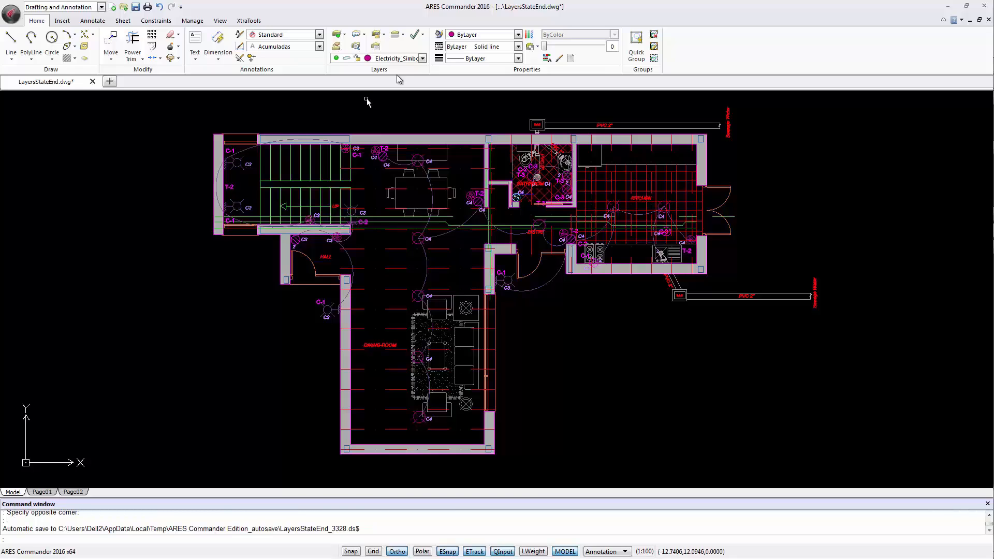
pyautogui.click(421, 58)
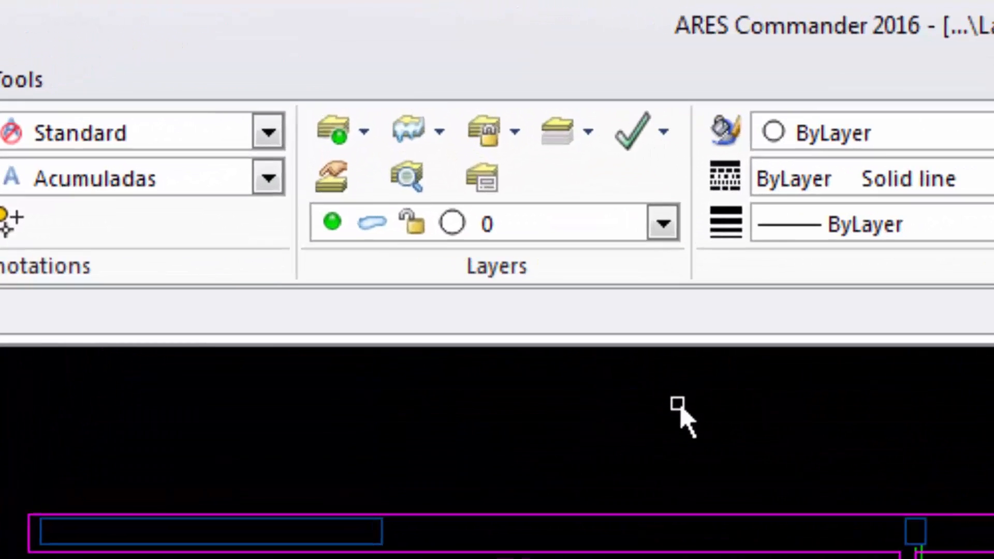
pyautogui.moveTo(480, 175)
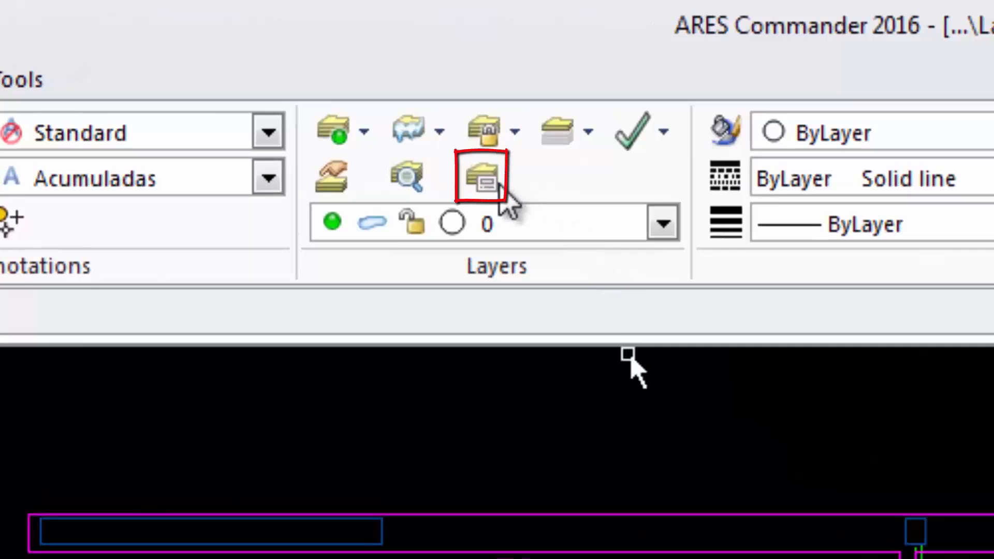
pyautogui.click(480, 177)
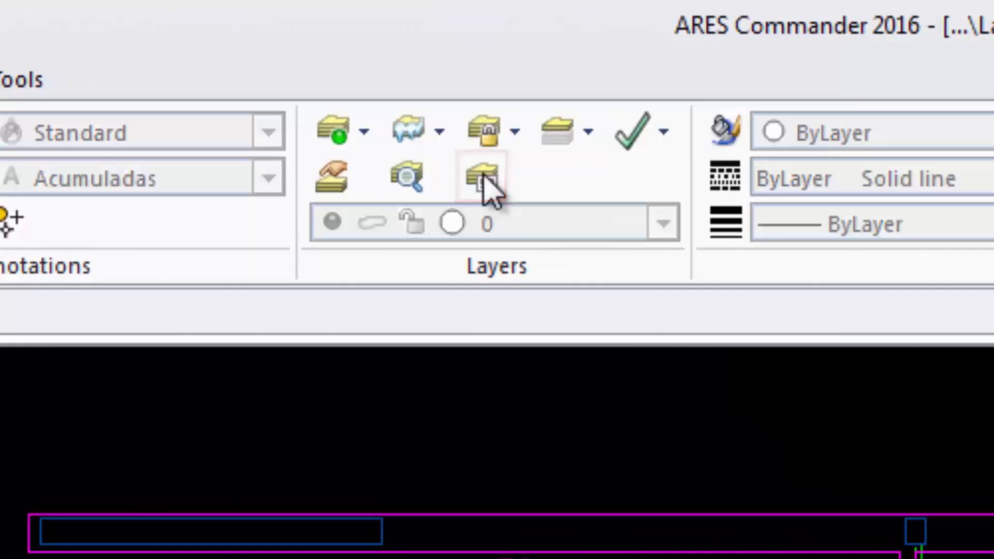
pyautogui.click(483, 177)
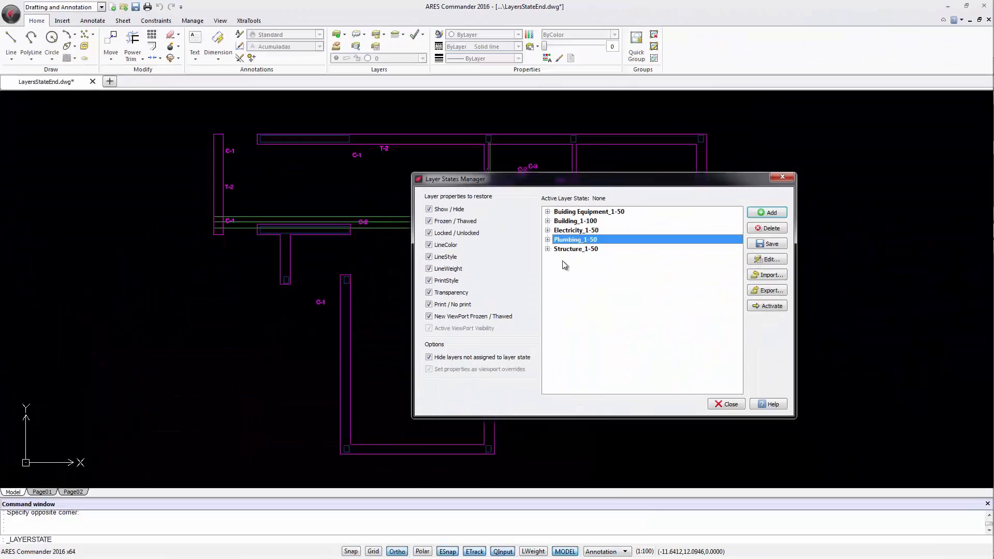
pyautogui.click(547, 240)
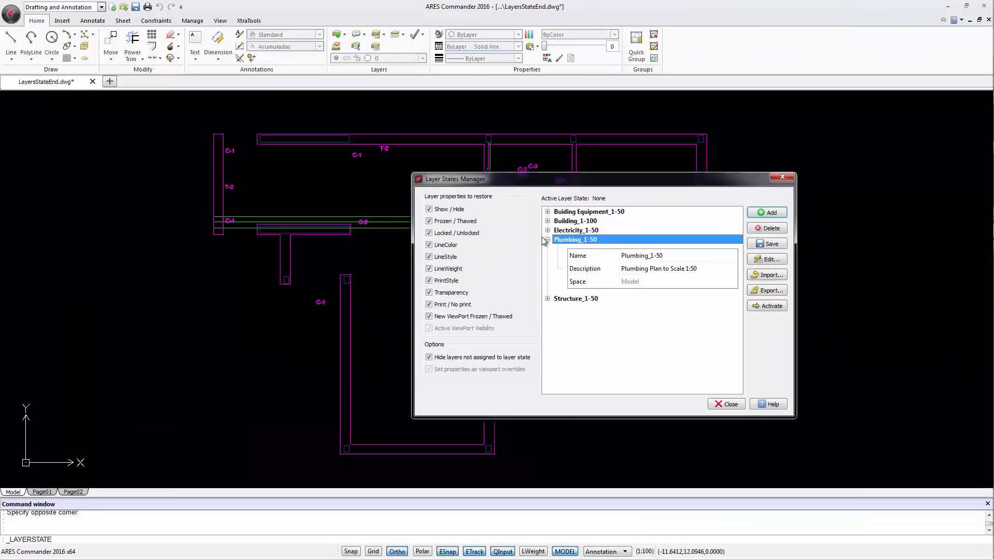
pyautogui.click(547, 239)
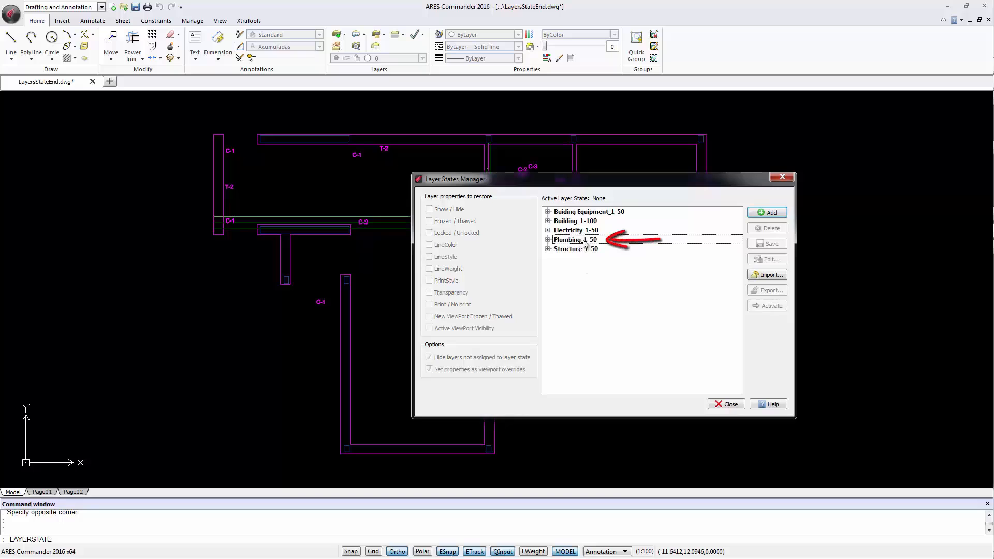
pyautogui.click(575, 239)
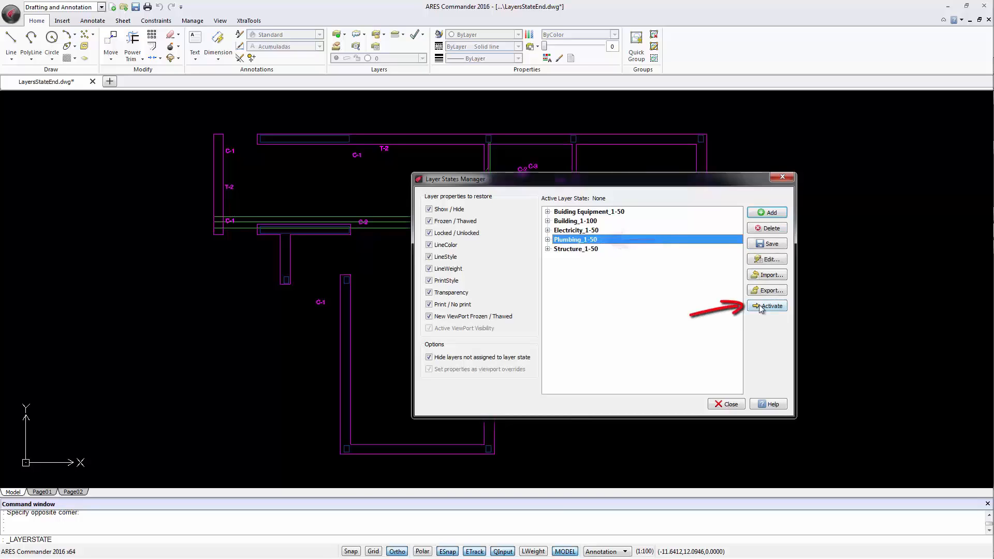
pyautogui.click(766, 306)
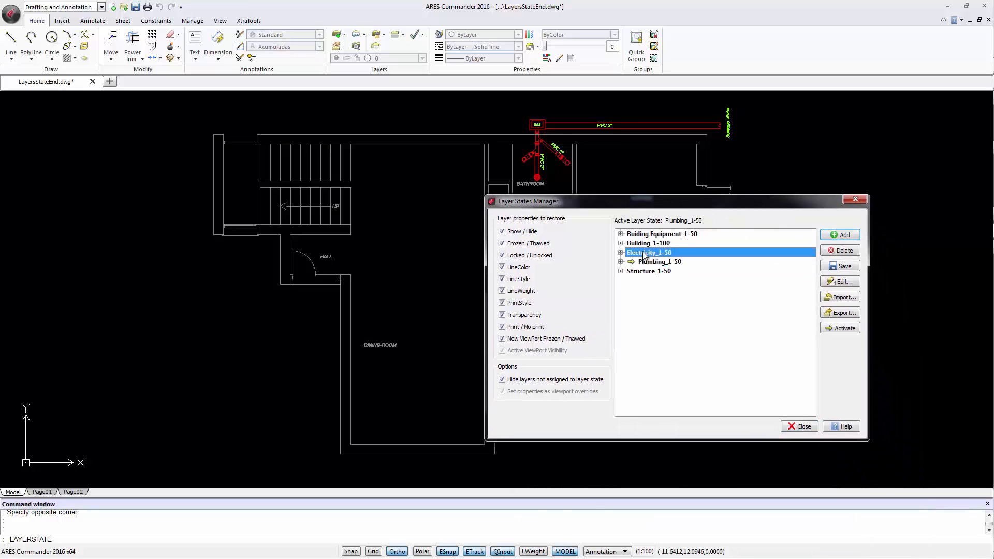
# Activate Electricity_1-50, then Structure_1-50, then Building Equipment_1-50 layer states.
pyautogui.click(844, 327)
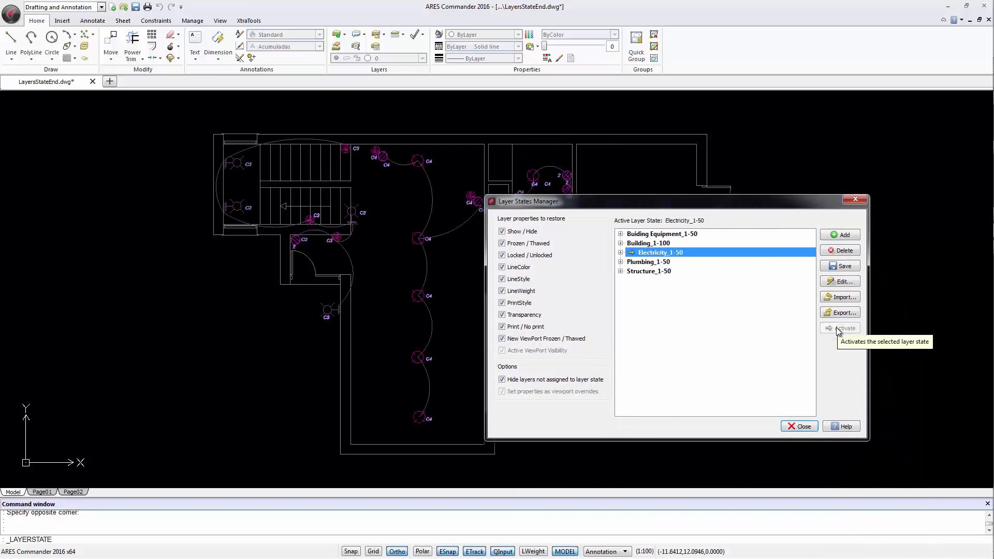
pyautogui.click(648, 271)
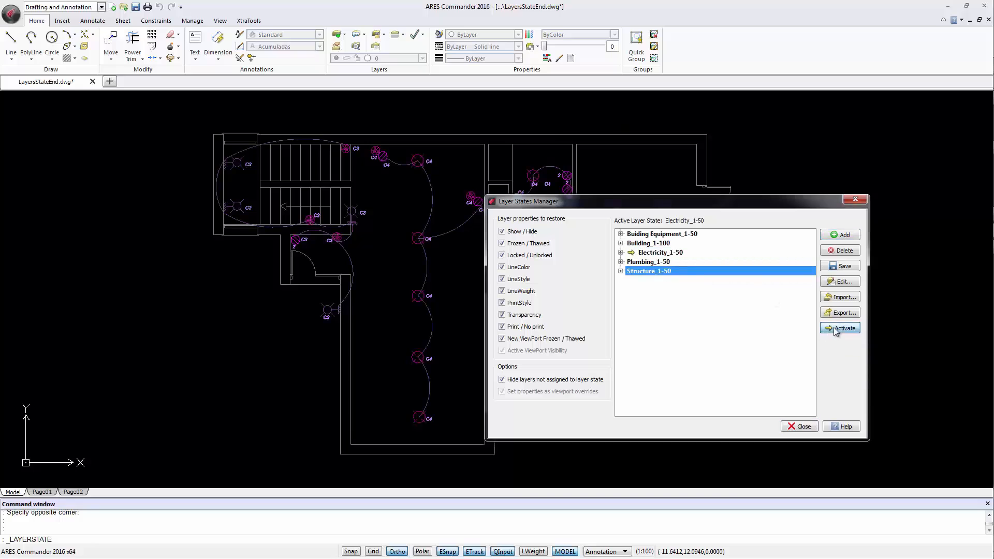
pyautogui.click(844, 328)
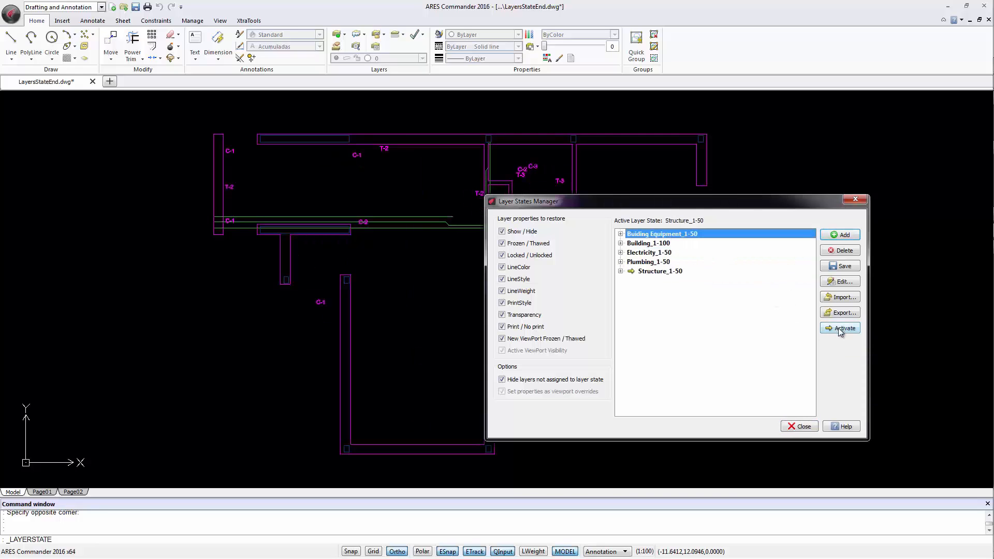
pyautogui.click(839, 328)
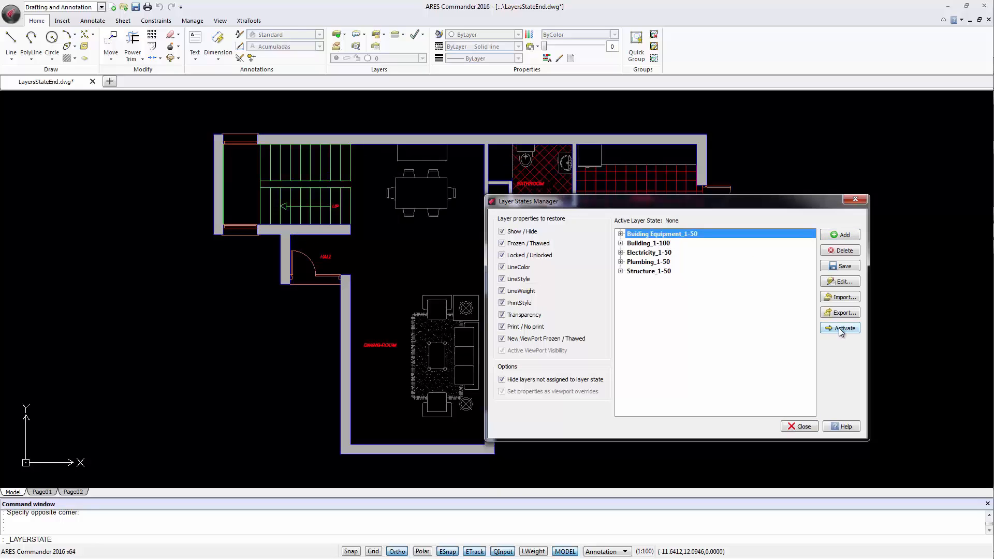
pyautogui.moveTo(710, 346)
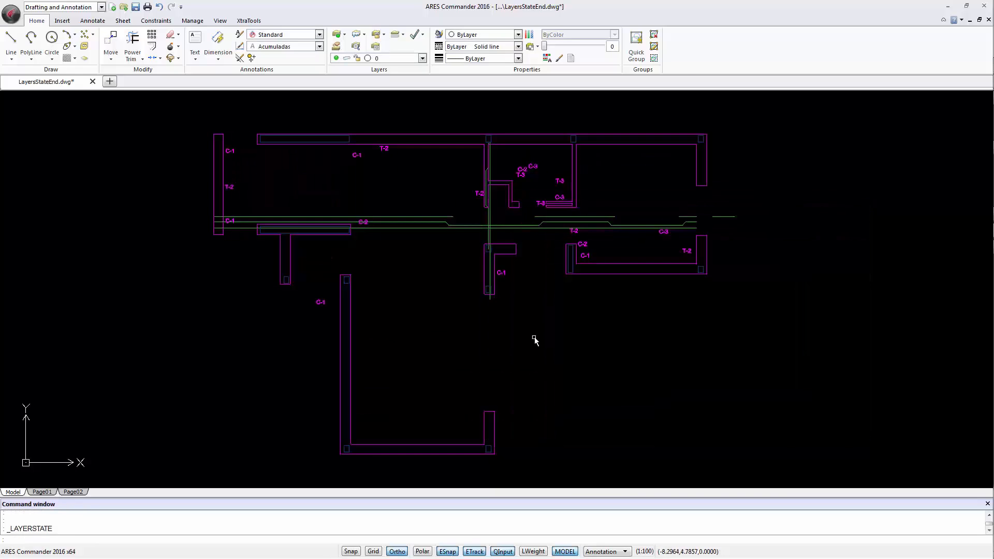
pyautogui.moveTo(435, 319)
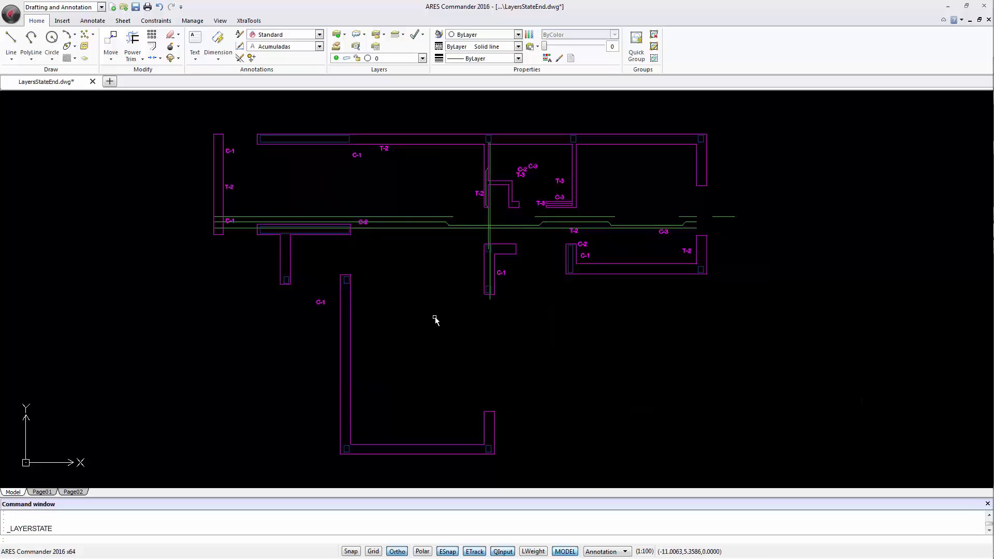
pyautogui.moveTo(136, 374)
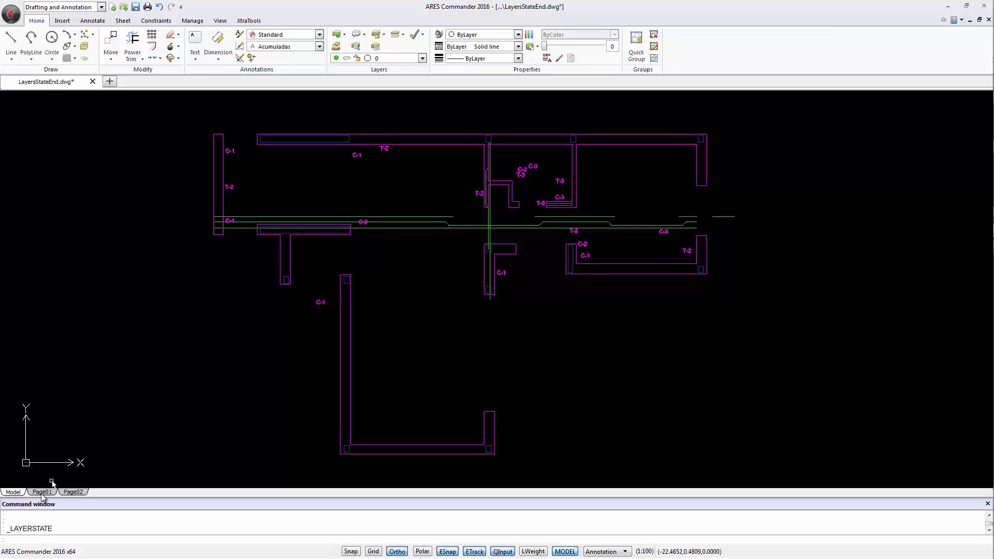
# On the Page01 layout, activate Plumbing_1-50 for the viewport and close the manager.
pyautogui.click(42, 492)
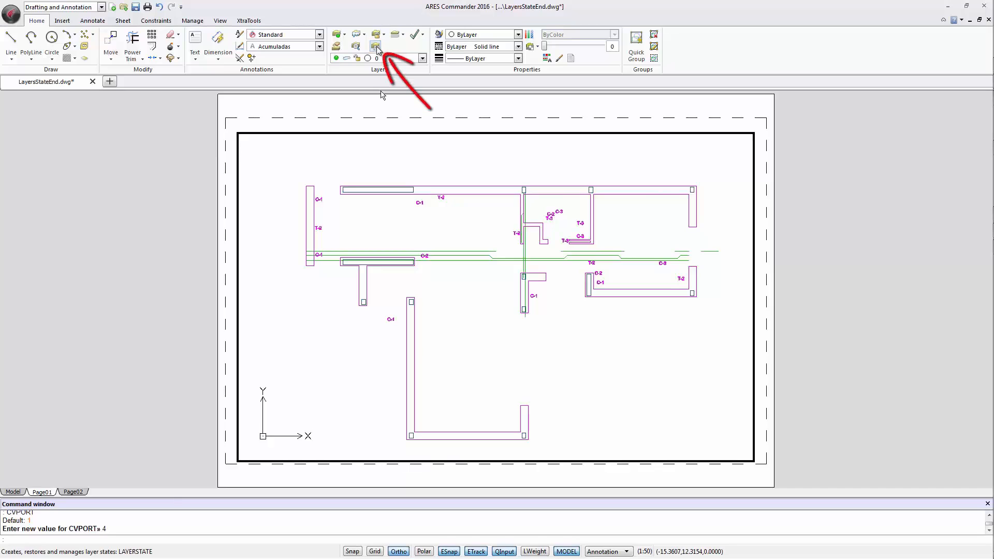
pyautogui.click(375, 45)
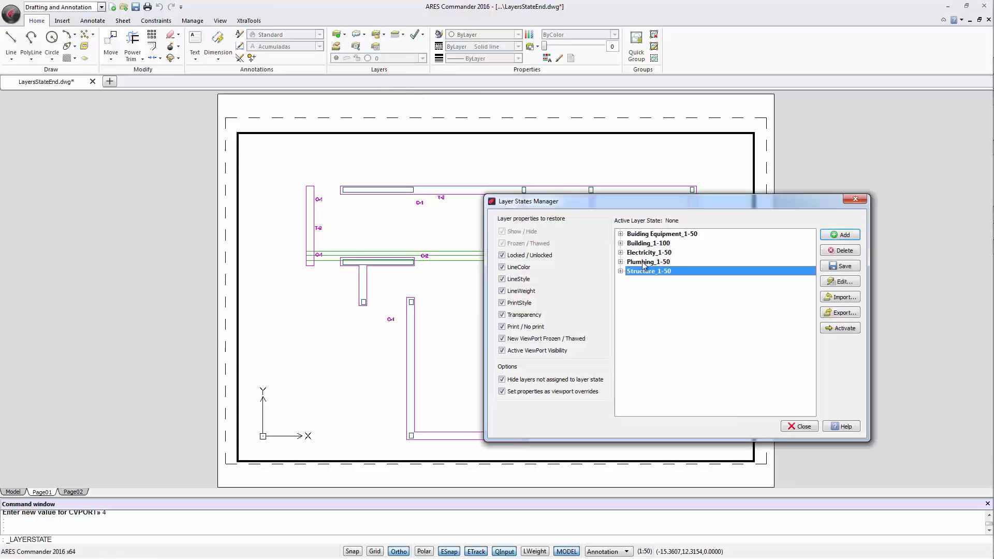
pyautogui.click(647, 262)
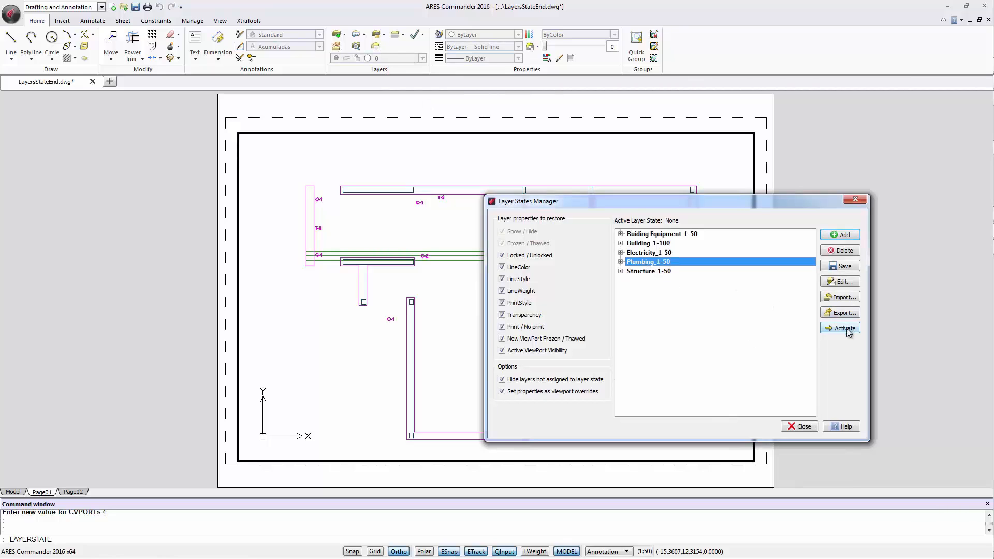
pyautogui.click(843, 328)
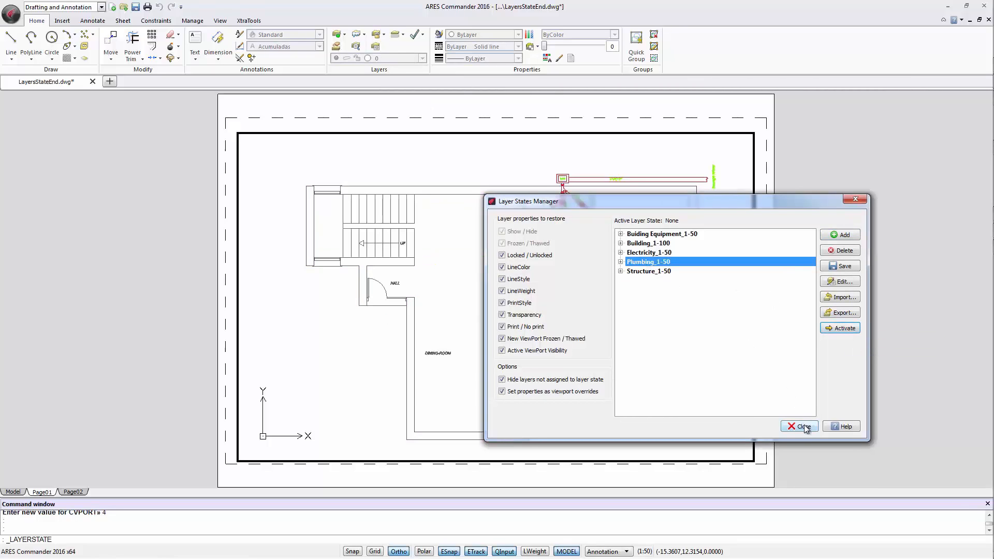
pyautogui.click(800, 425)
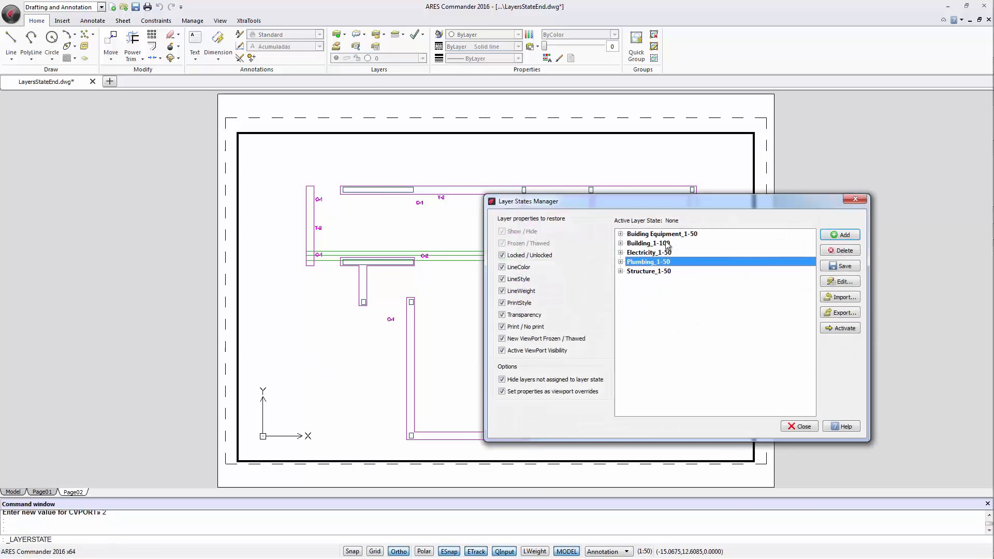
pyautogui.click(839, 328)
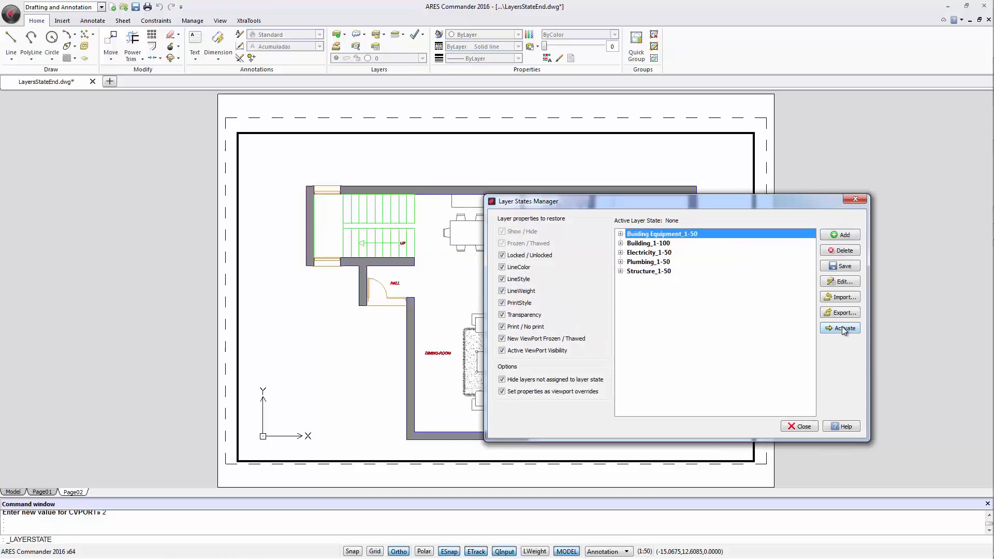
pyautogui.click(844, 329)
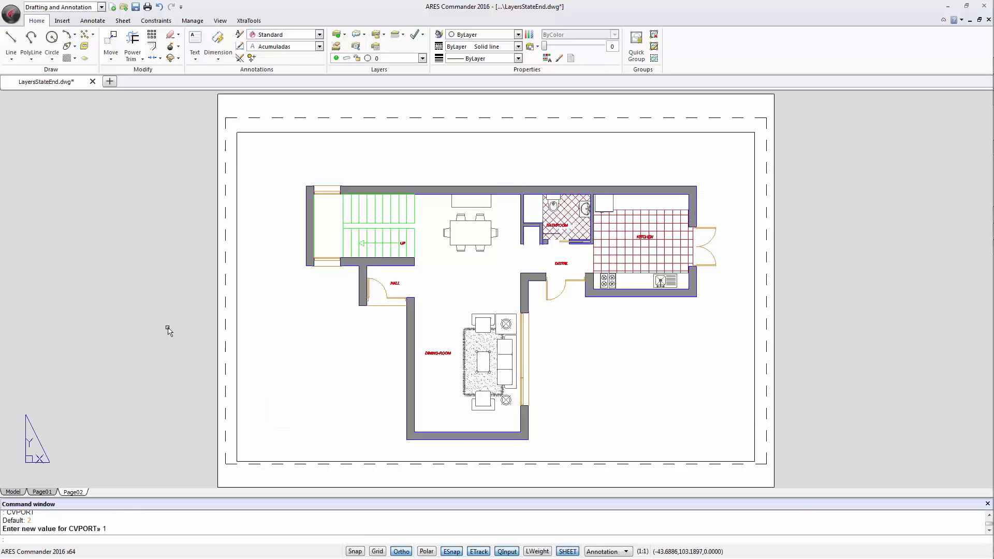
pyautogui.moveTo(178, 392)
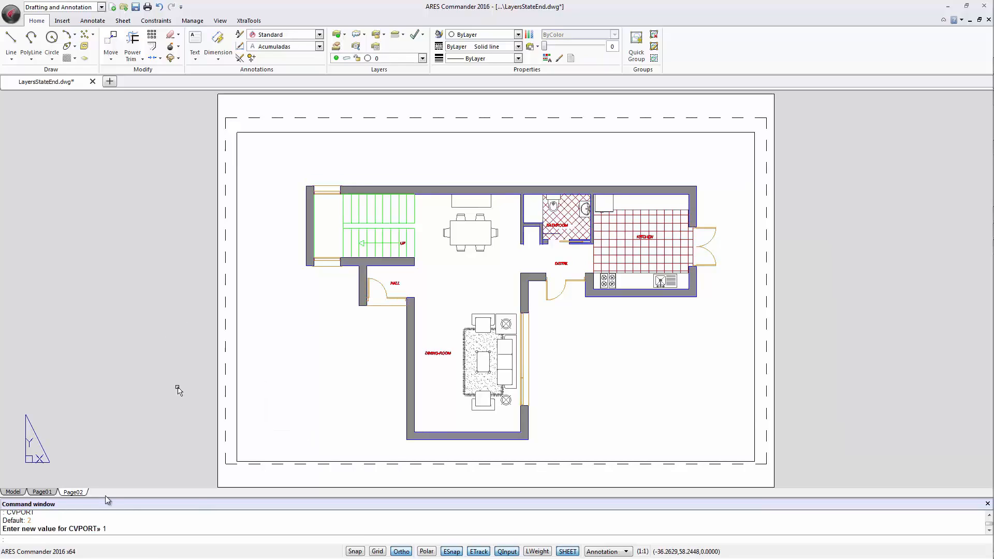
pyautogui.moveTo(116, 385)
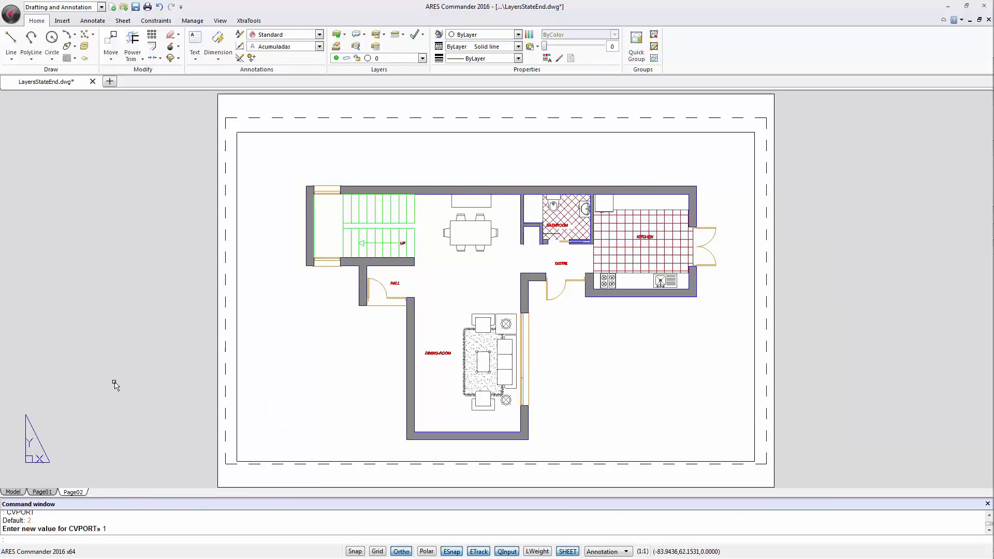
pyautogui.moveTo(93, 406)
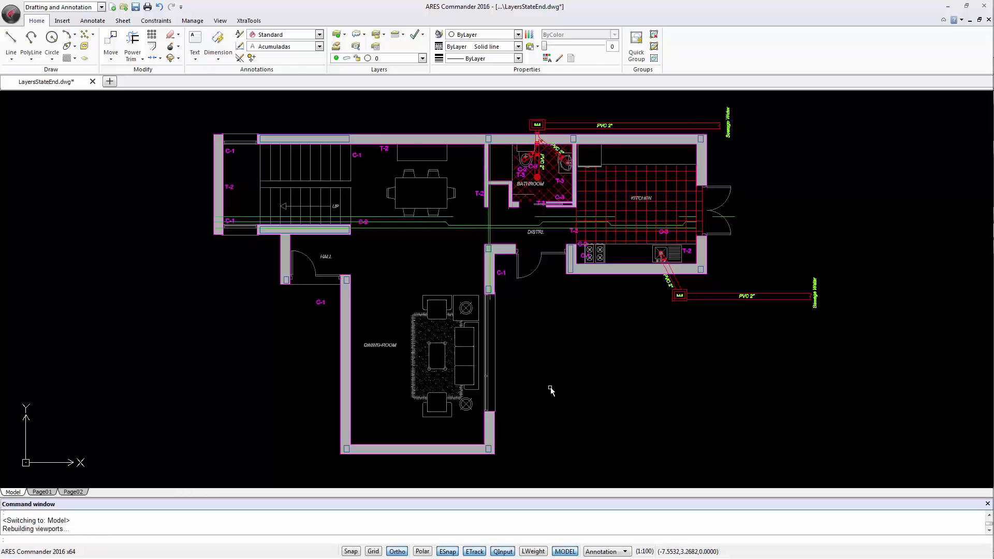
pyautogui.moveTo(578, 365)
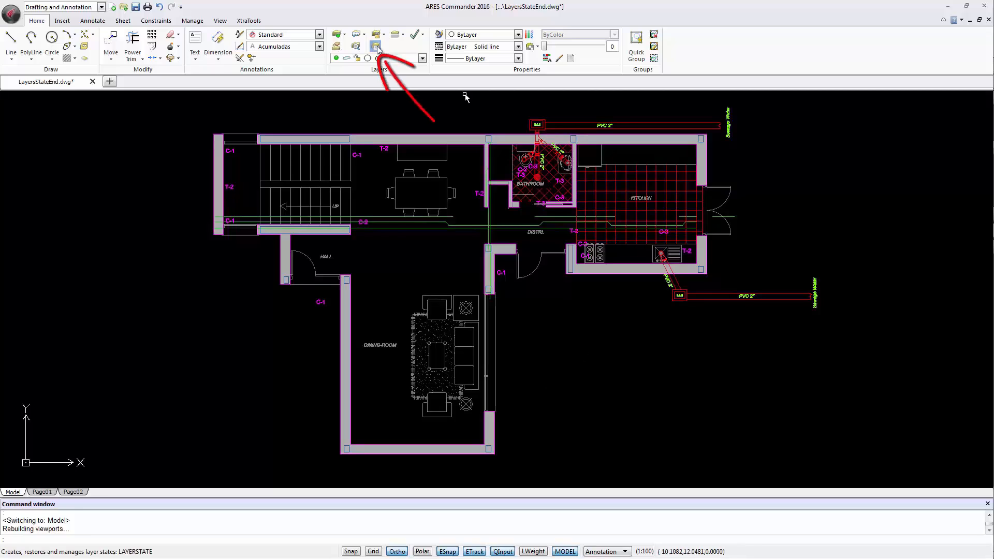
# Add a new layer state named Building_WallAndWindowsDoor in the Layer States Manager.
pyautogui.click(376, 45)
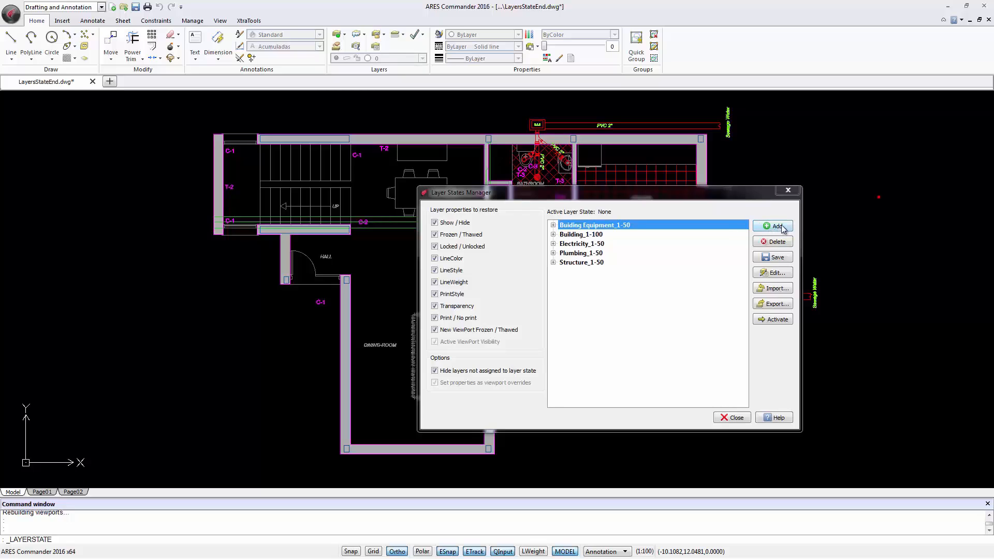
pyautogui.click(772, 226)
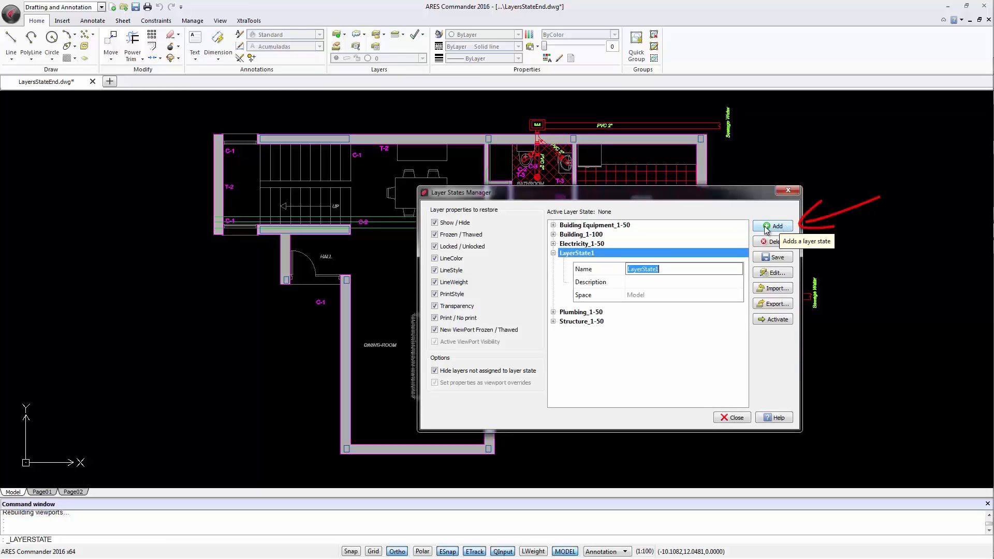
pyautogui.write('Building_WallAndWindowsDoor')
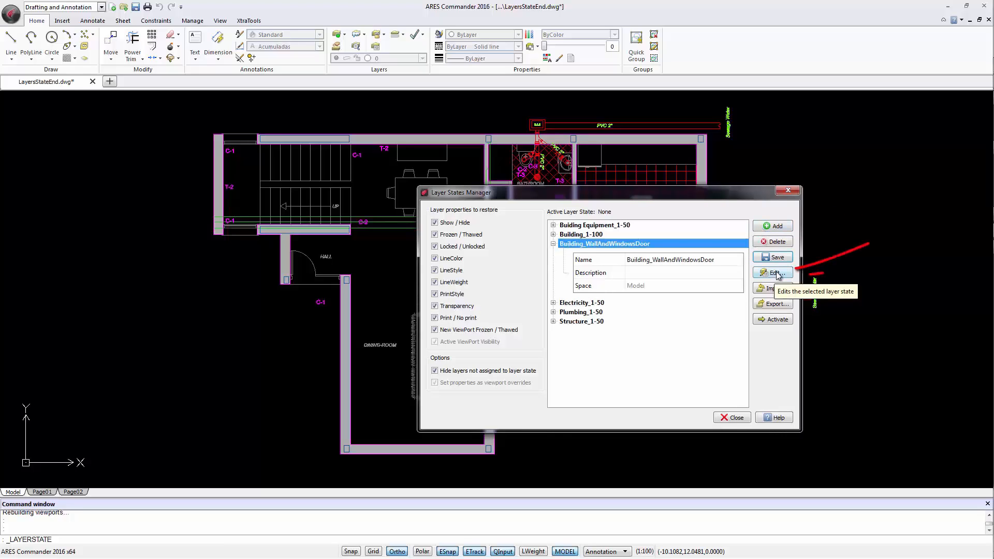
# Edit the new state, freezing the Building equipment, building facilities and Structure_Beams layers.
pyautogui.click(773, 273)
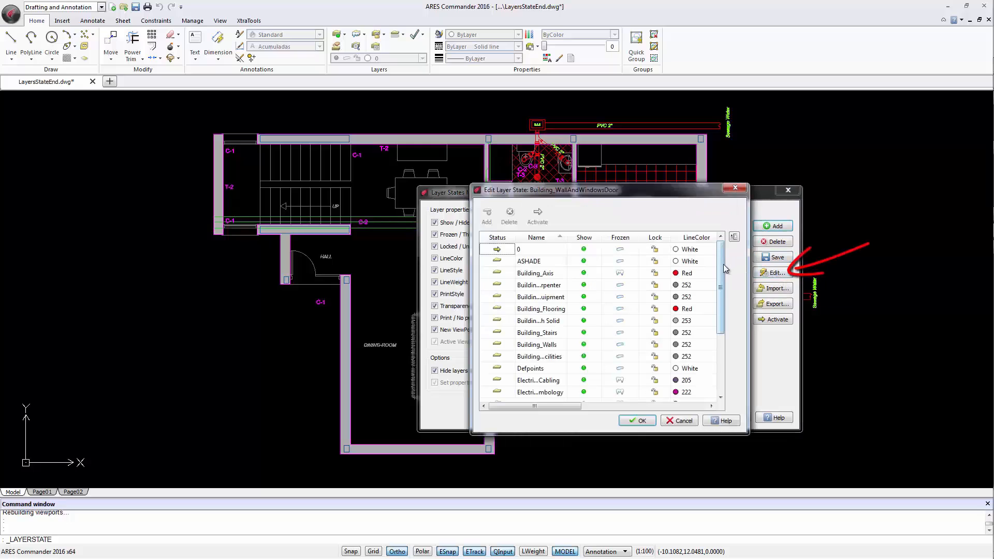
pyautogui.scroll(-3)
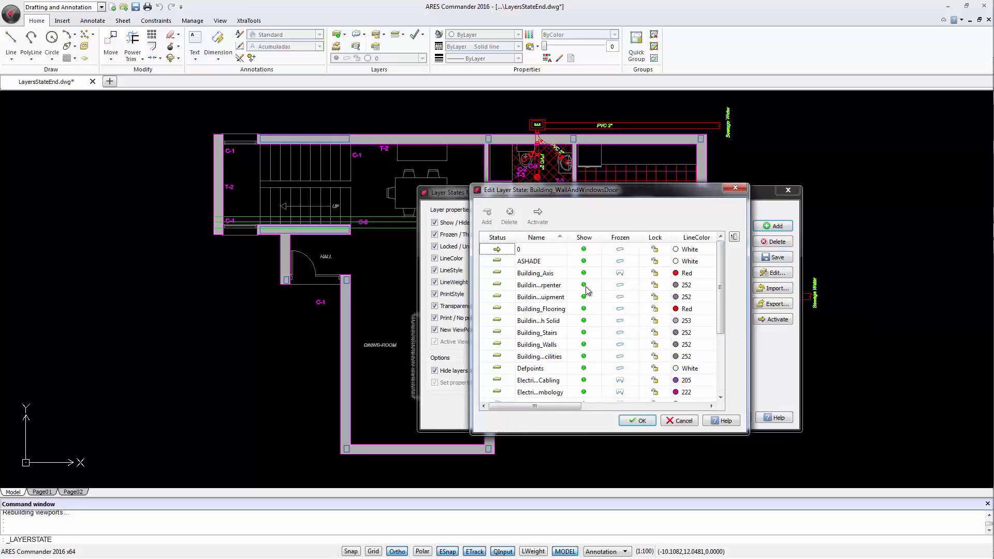
pyautogui.click(539, 285)
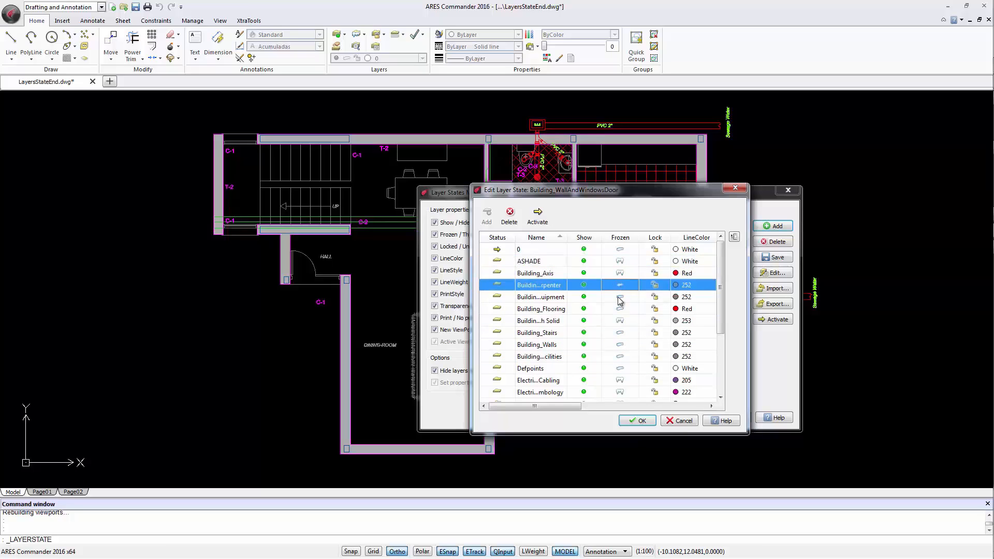
pyautogui.click(541, 297)
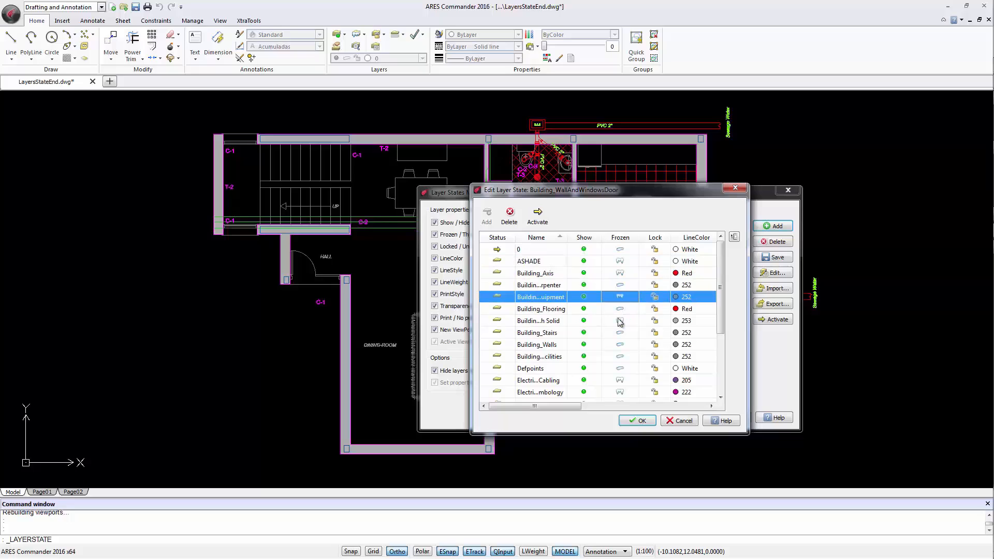
pyautogui.click(540, 356)
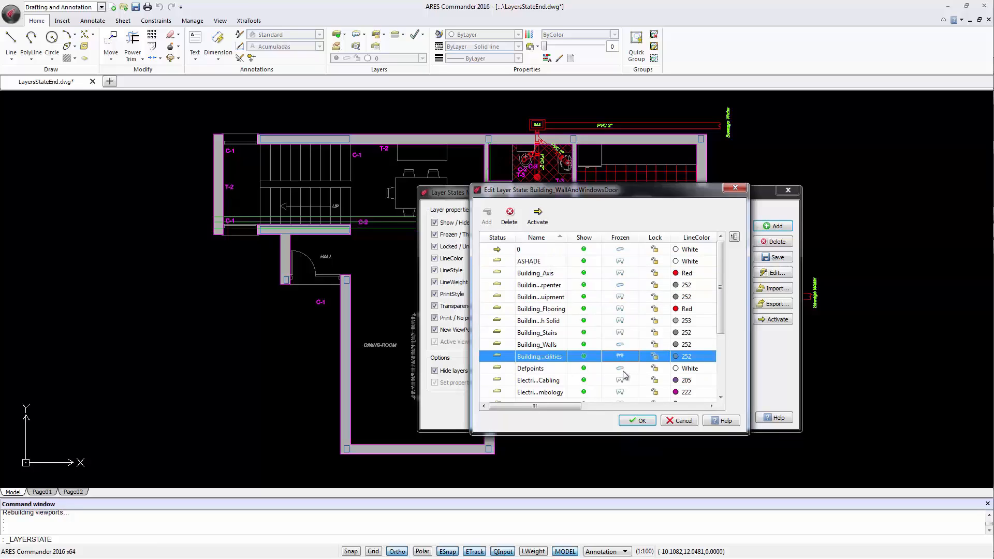
pyautogui.scroll(-3)
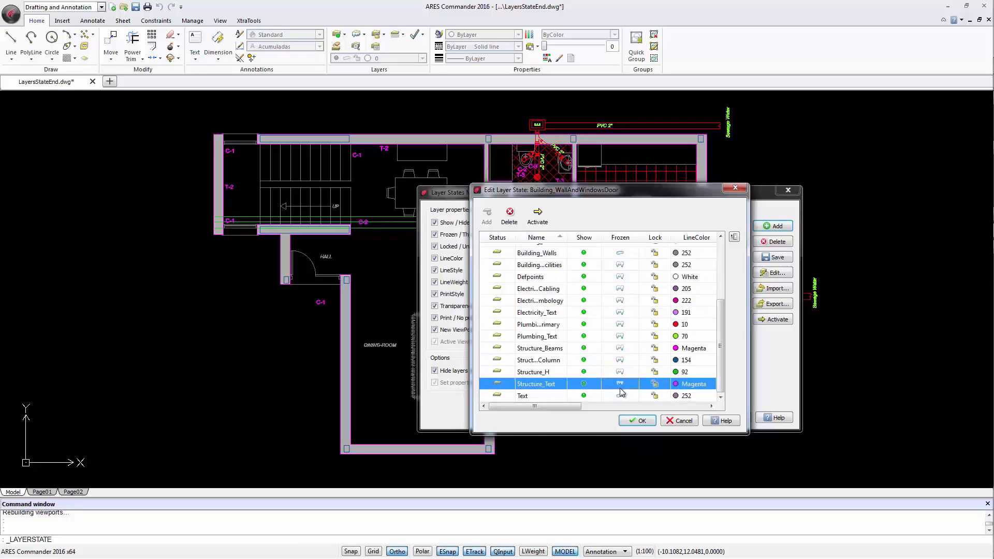
pyautogui.click(539, 348)
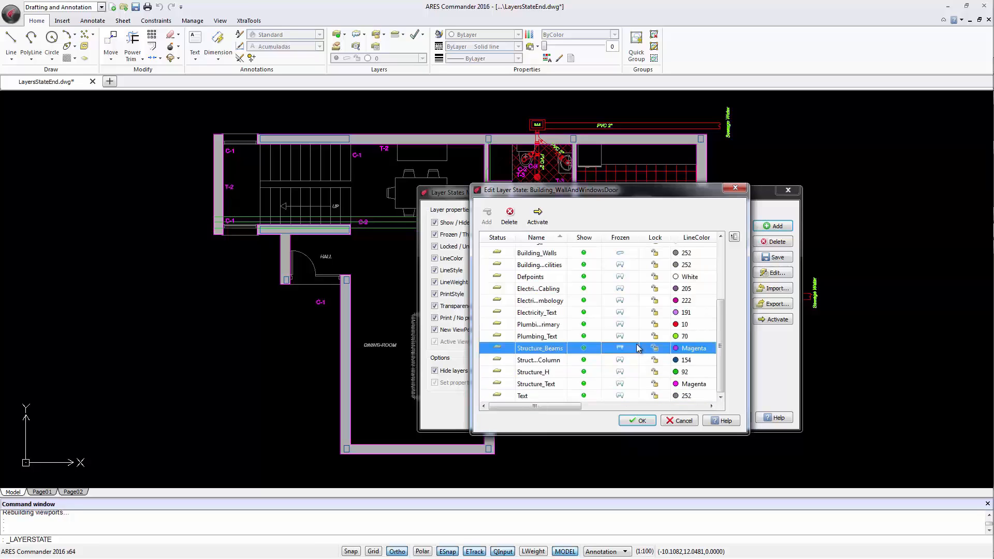
pyautogui.scroll(3)
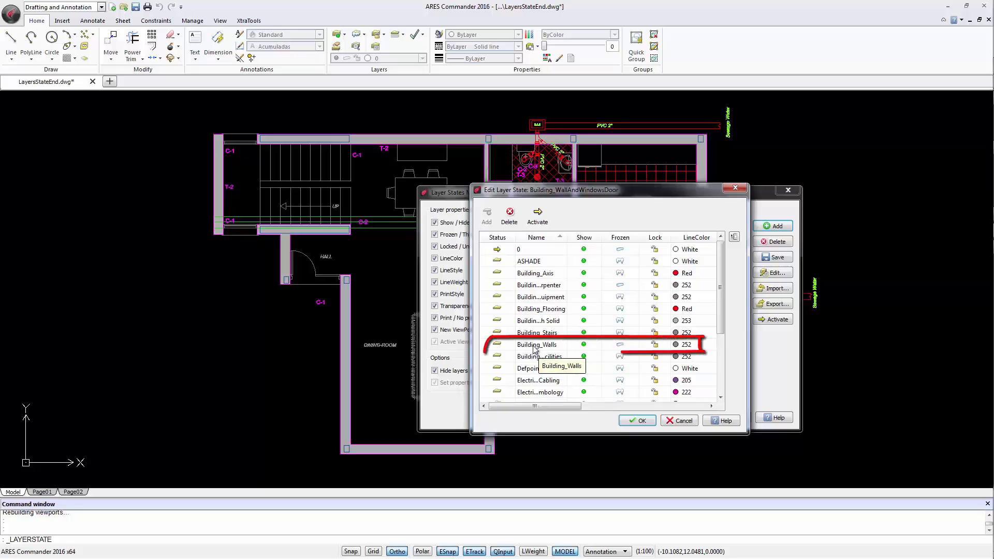
# Make Building_Walls current, freeze layer 0, and colour Building_Walls yellow.
pyautogui.click(537, 345)
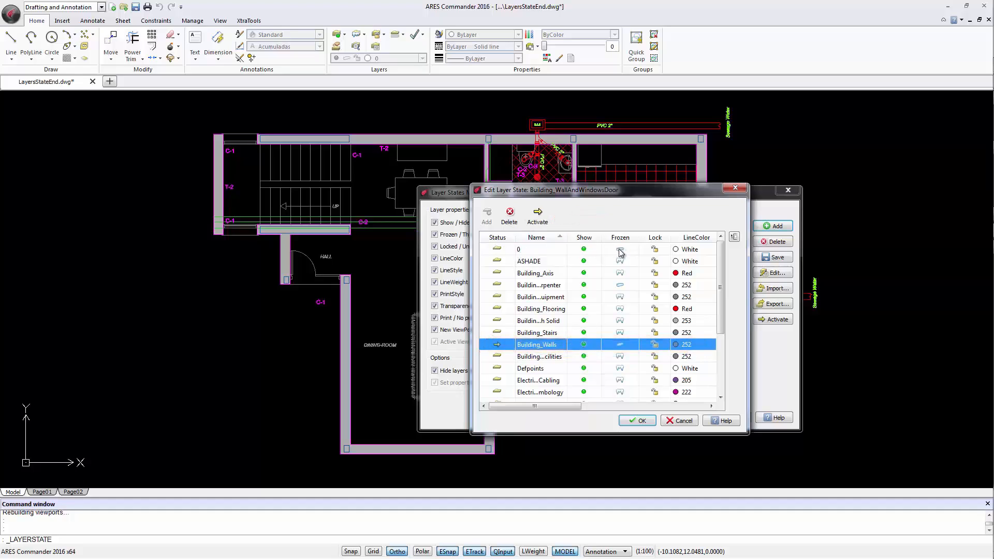
pyautogui.click(519, 248)
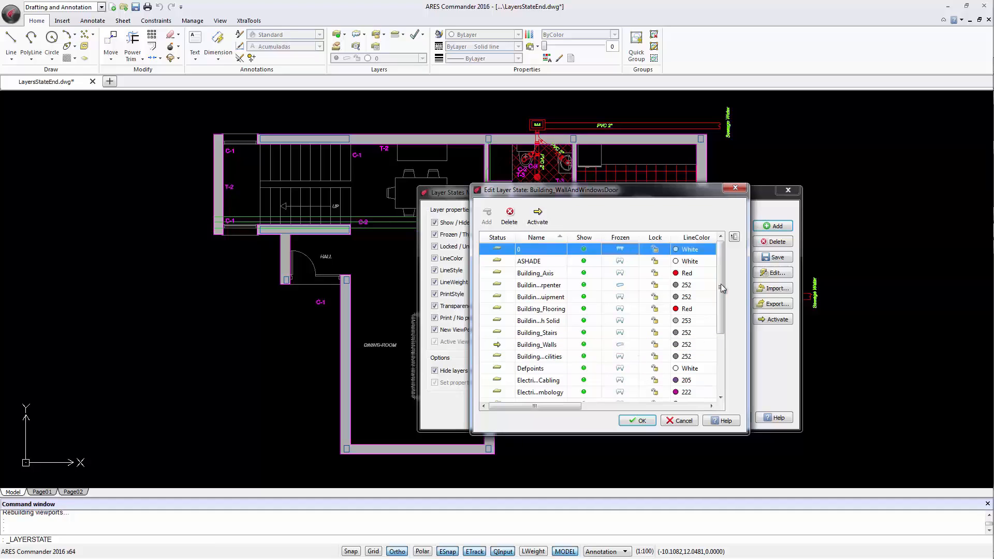
pyautogui.moveTo(632, 288)
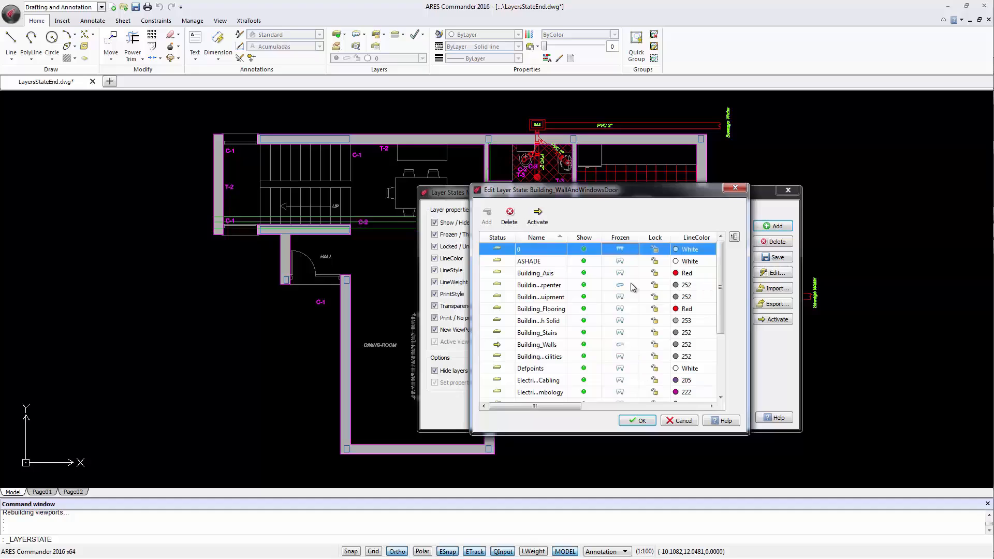
pyautogui.moveTo(539, 284)
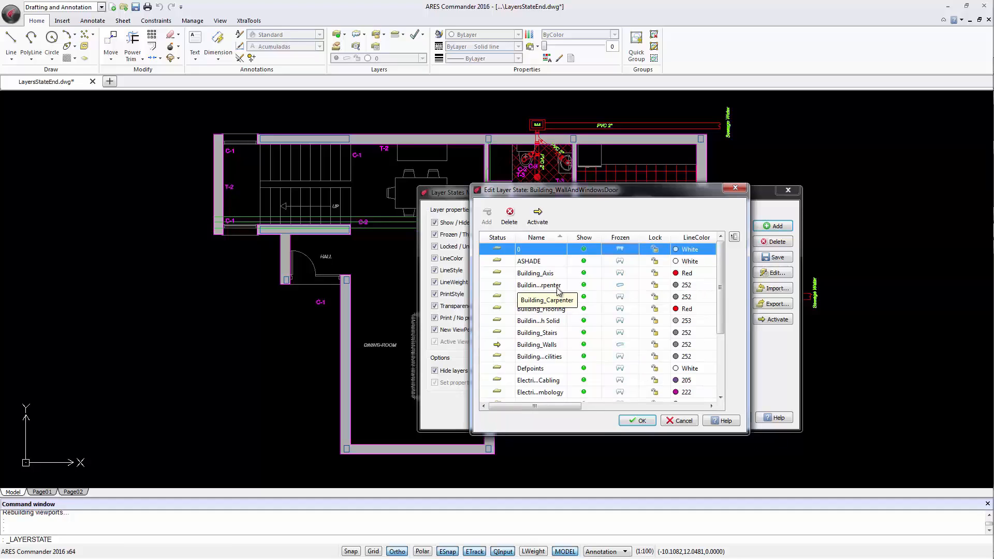
pyautogui.moveTo(551, 345)
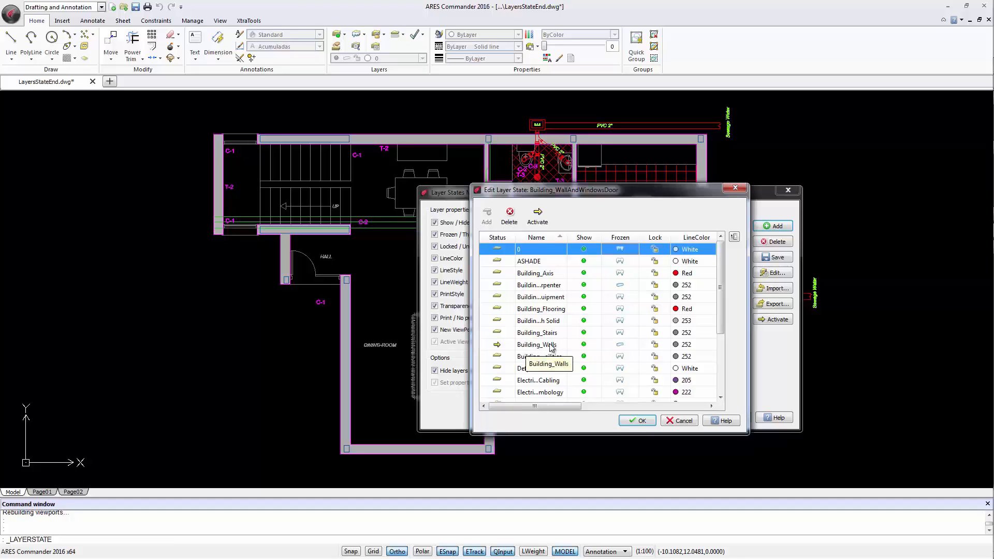
pyautogui.click(533, 344)
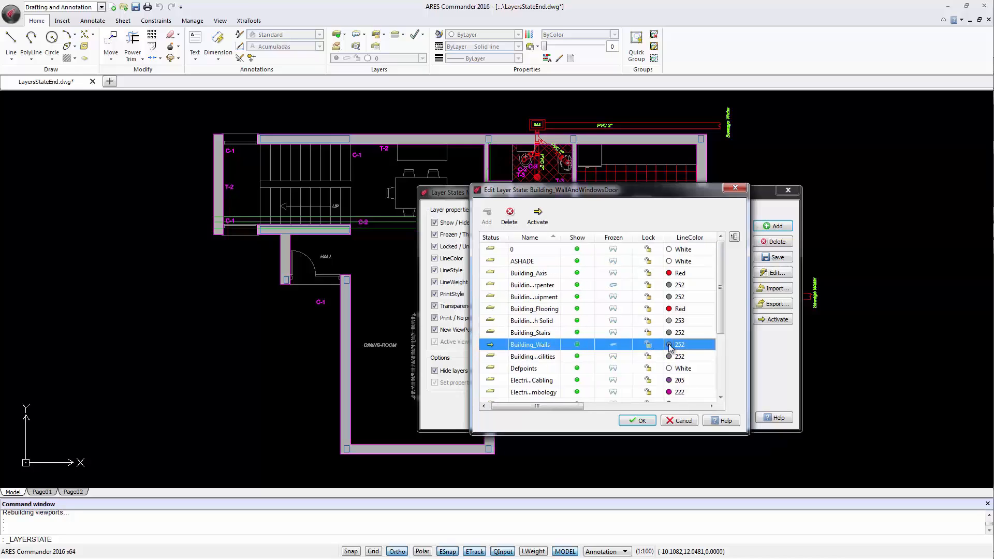
pyautogui.click(710, 345)
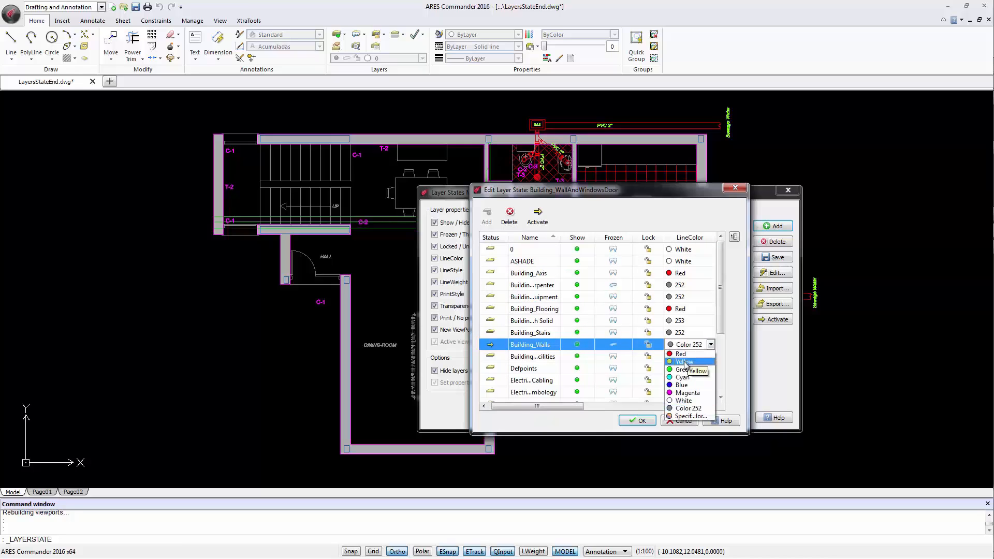
pyautogui.click(684, 361)
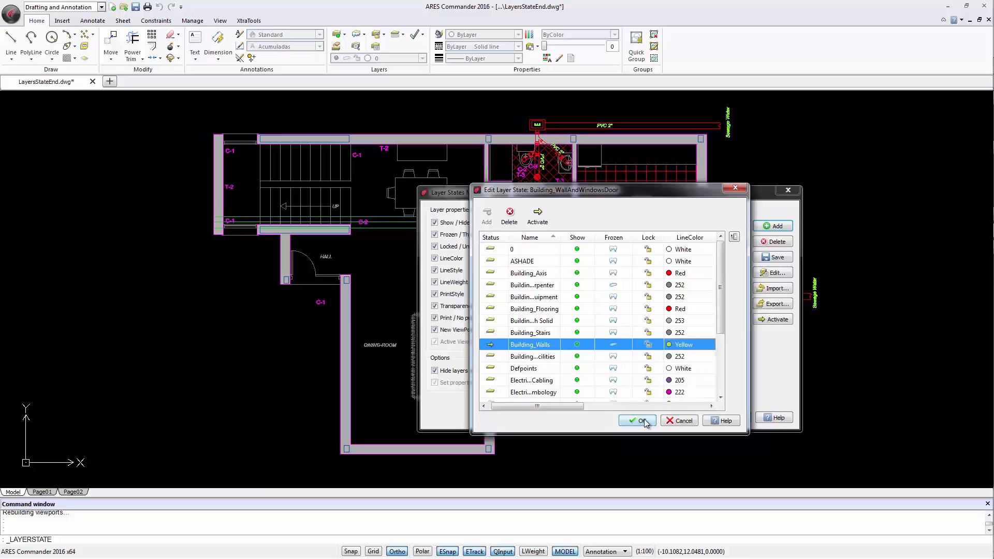
# Activate Building_WallAndWindowsDoor, then reopen the saved layer states list.
pyautogui.click(639, 421)
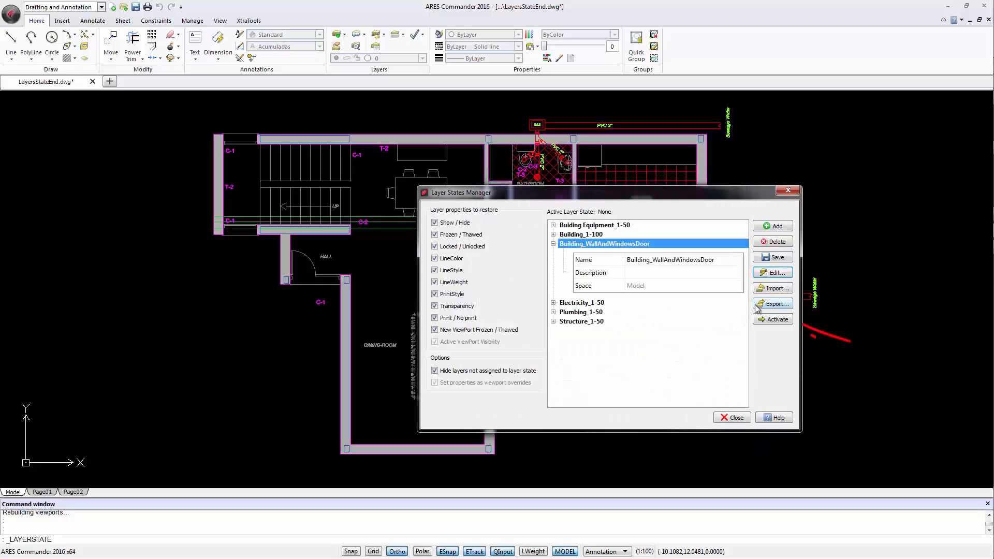
pyautogui.click(772, 319)
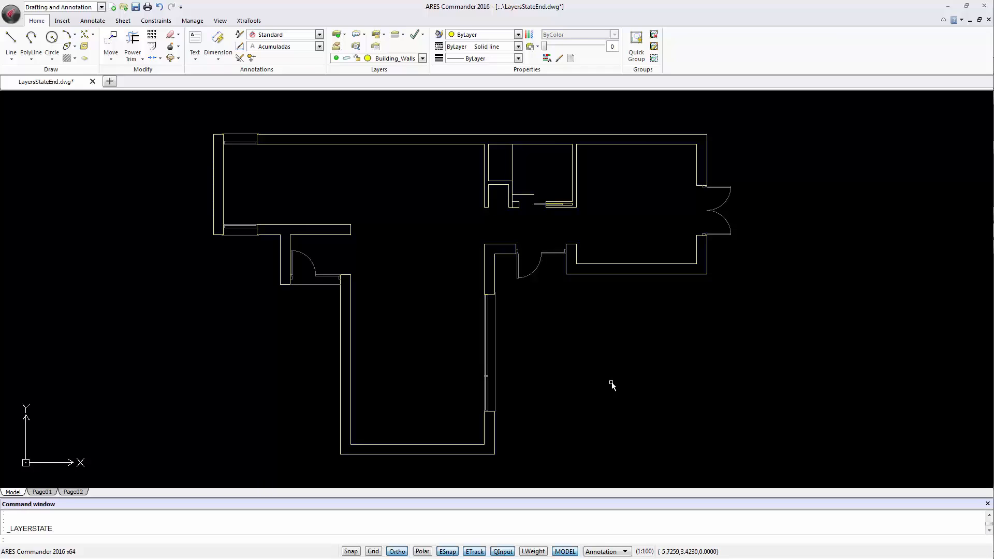
pyautogui.moveTo(375, 46)
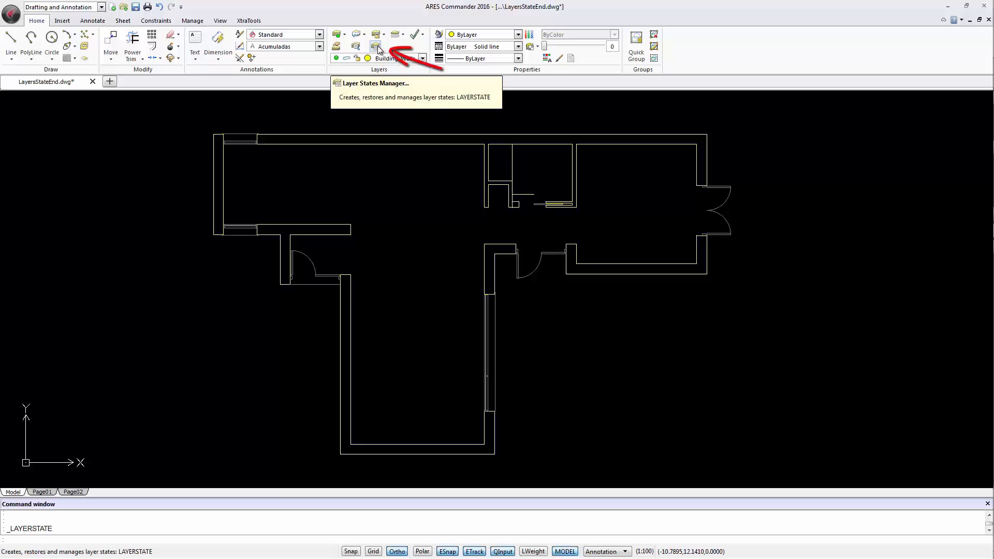
pyautogui.click(375, 45)
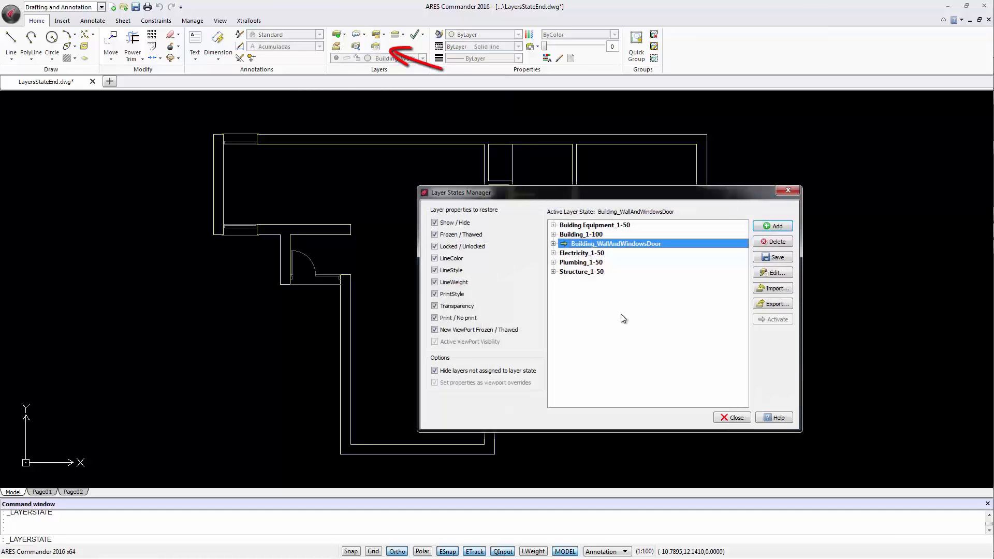
pyautogui.moveTo(587, 243)
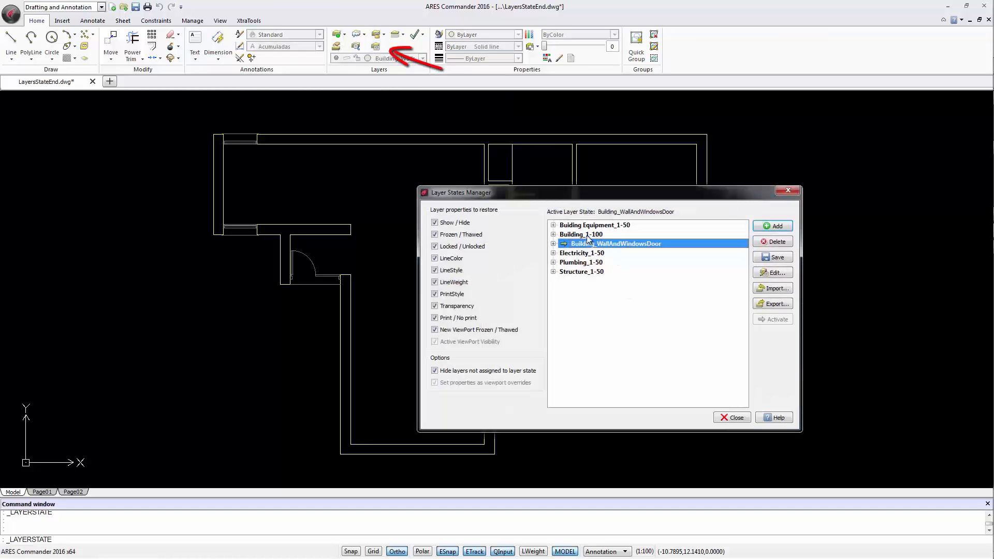
pyautogui.click(581, 234)
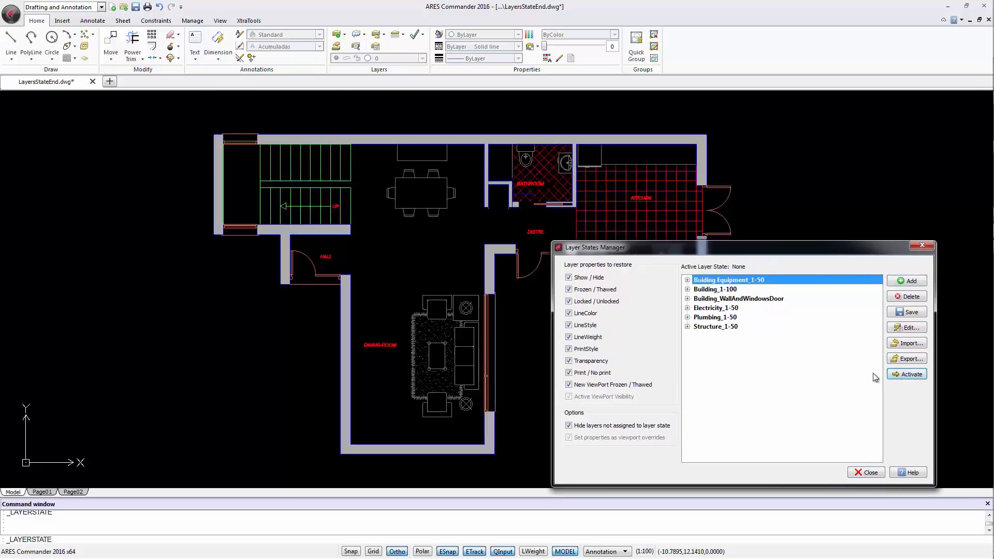
# Select and activate the Electricity_1-50 layer state.
pyautogui.click(715, 308)
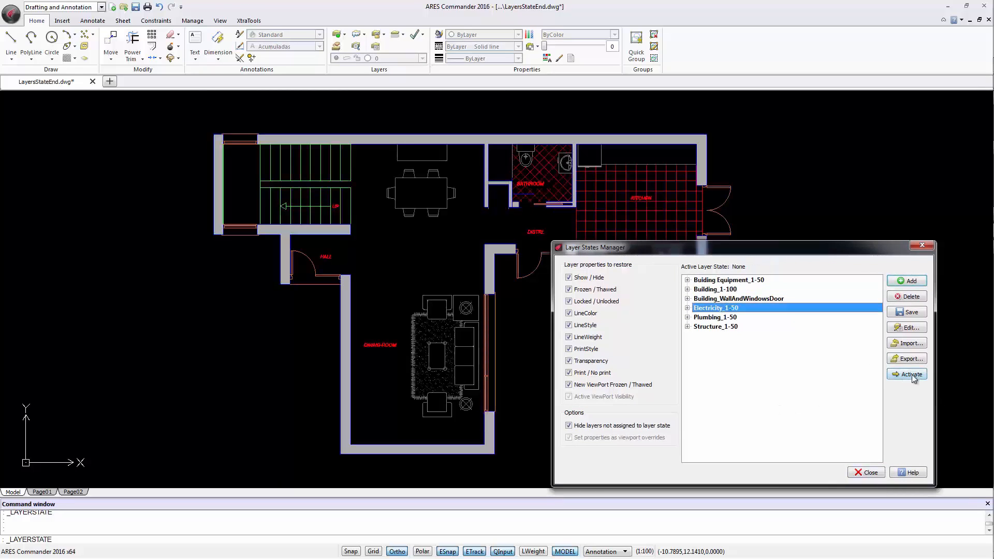
pyautogui.click(911, 374)
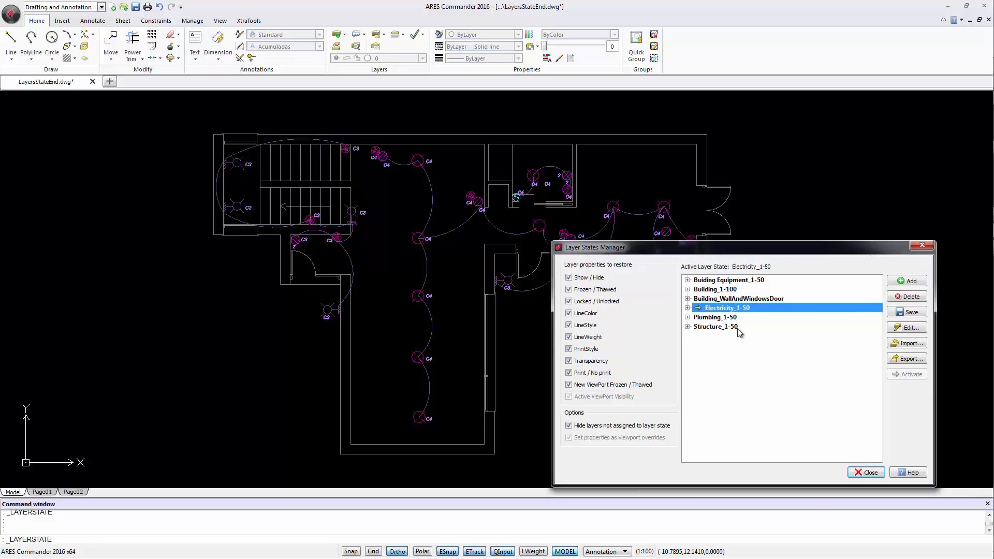
pyautogui.moveTo(692, 378)
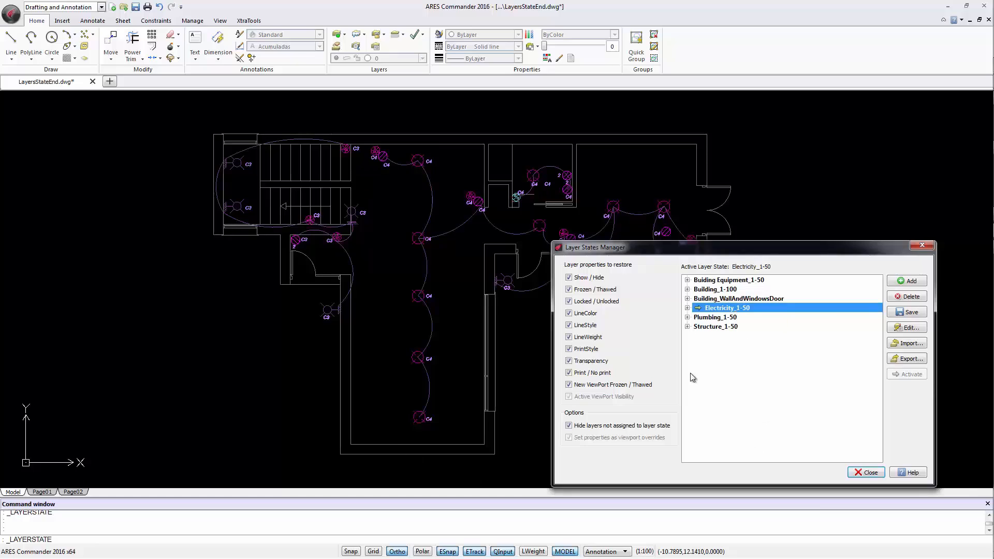
pyautogui.moveTo(726, 314)
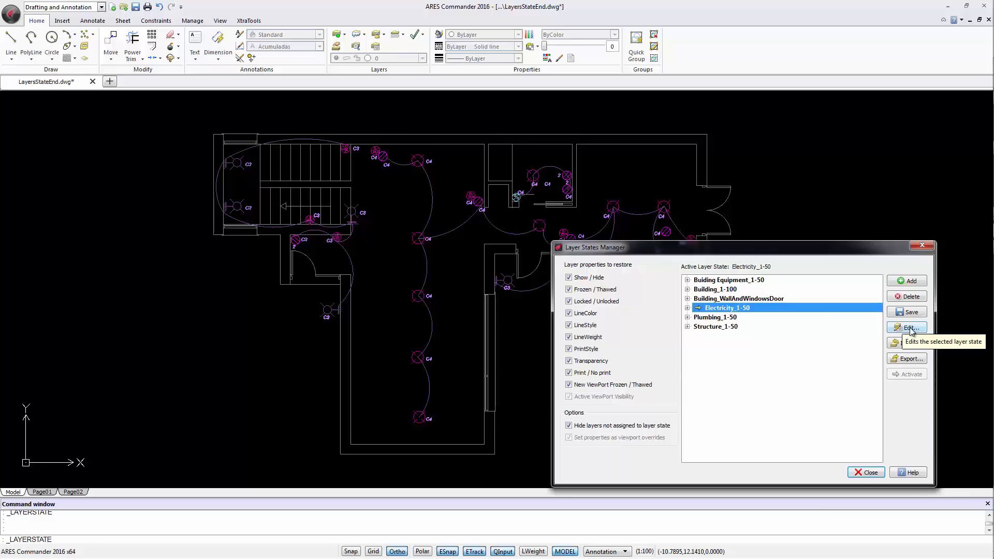
# Recolour Building_Walls red in Electricity_1-50, confirm the edit, and reactivate that state.
pyautogui.click(907, 328)
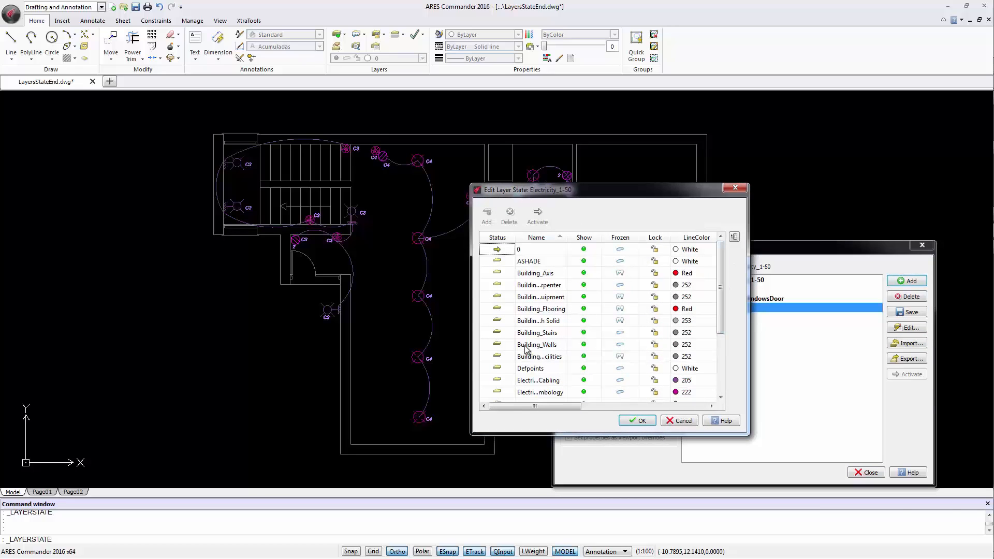
pyautogui.click(536, 344)
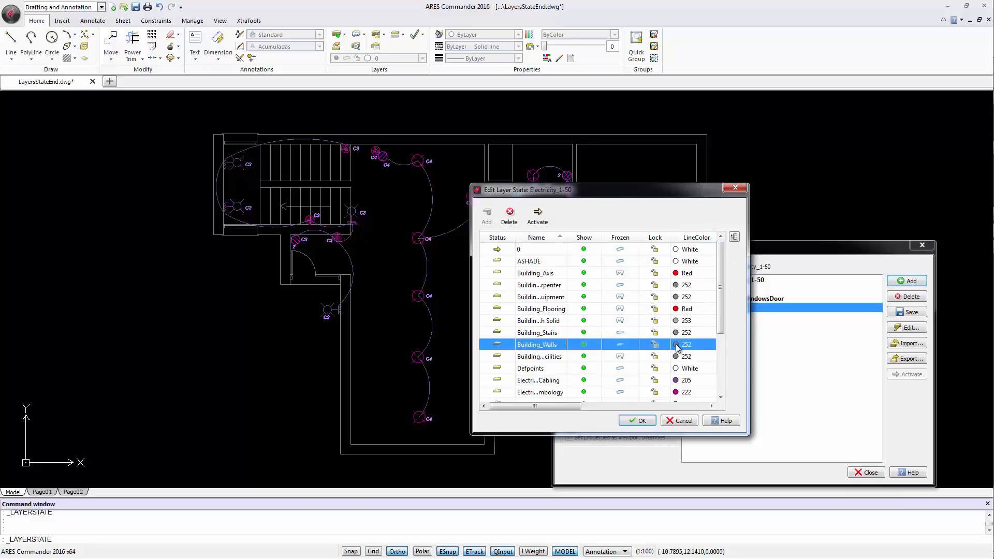
pyautogui.click(710, 345)
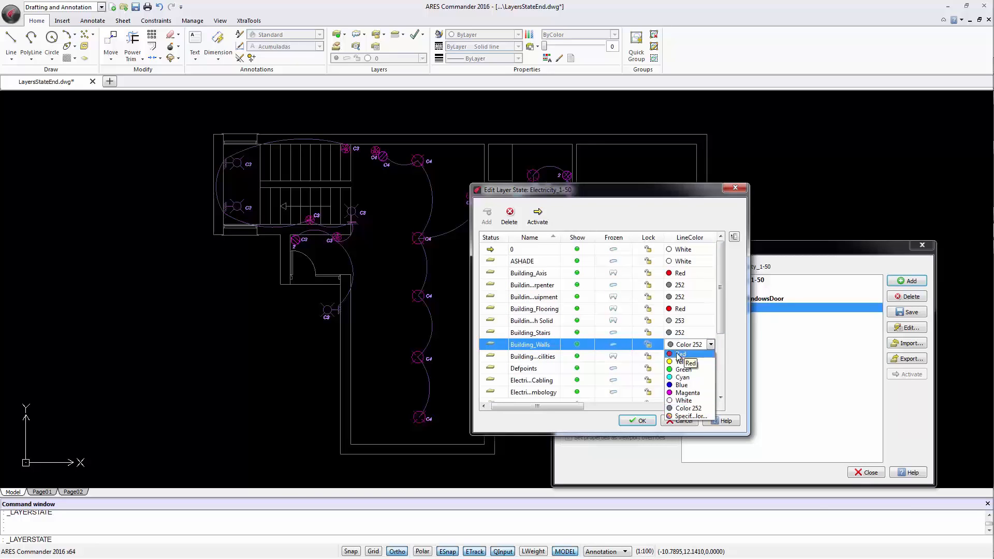
pyautogui.click(681, 353)
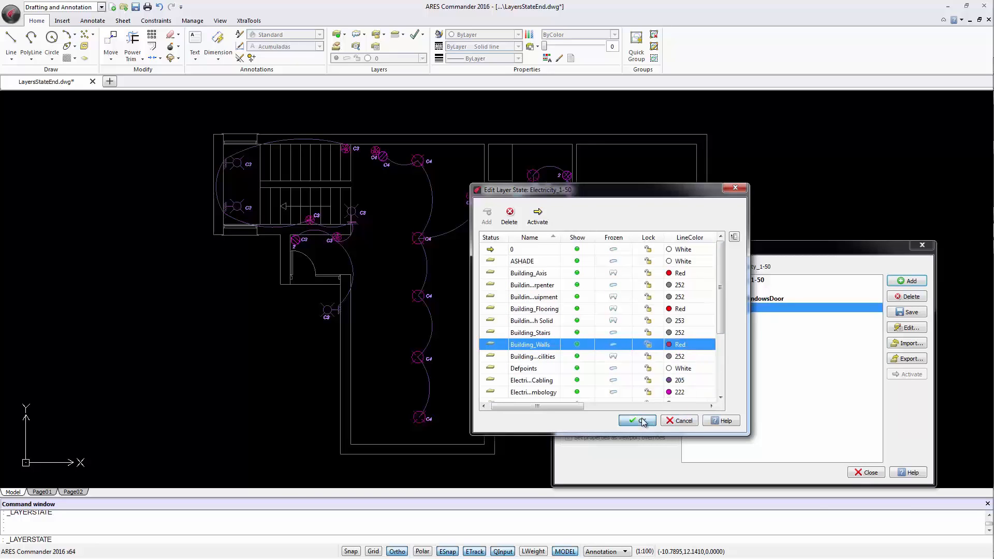
pyautogui.click(641, 421)
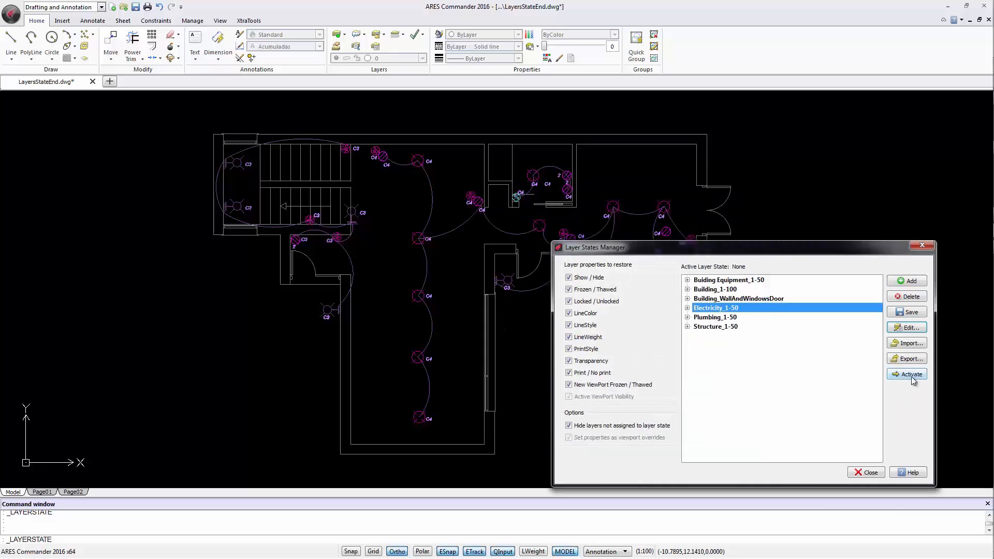
pyautogui.moveTo(911, 374)
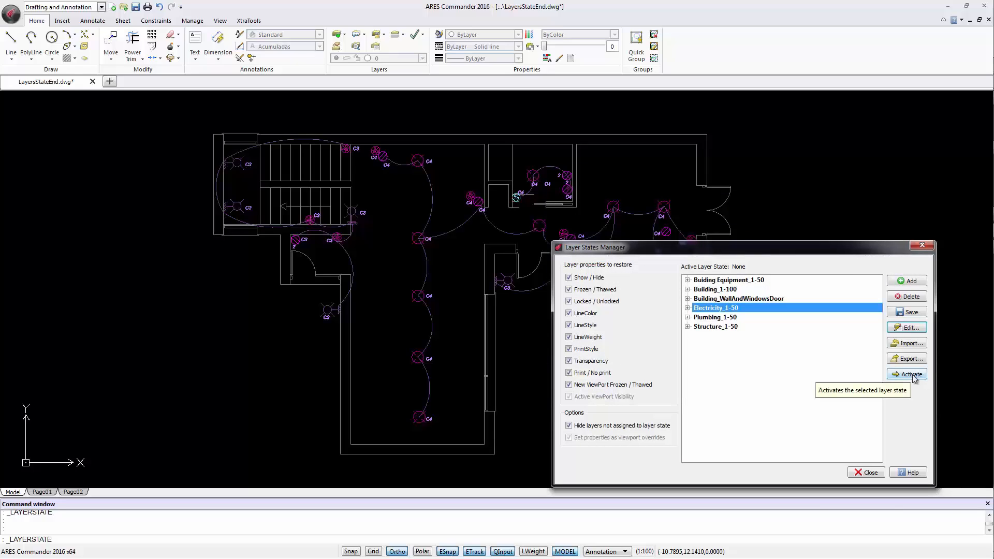
pyautogui.click(910, 374)
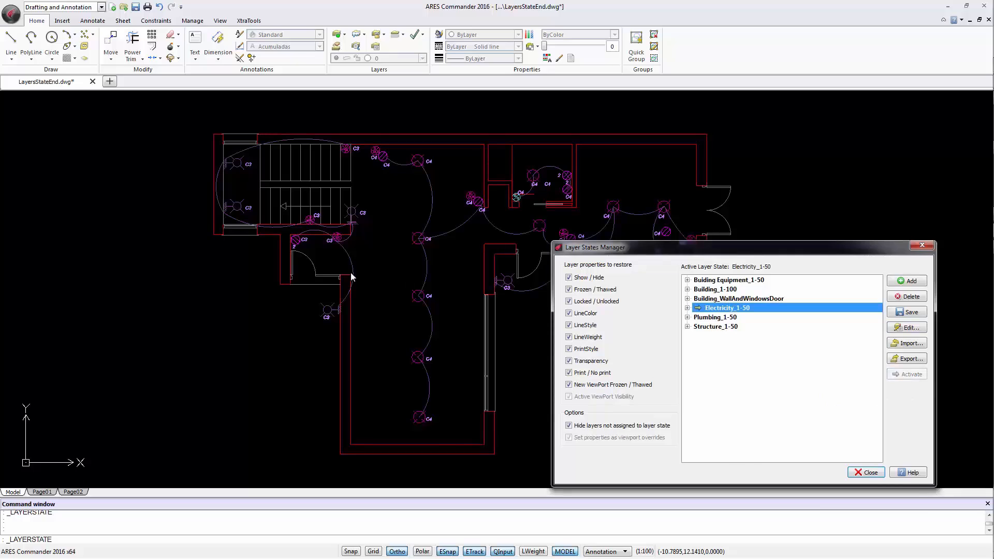
pyautogui.moveTo(789, 417)
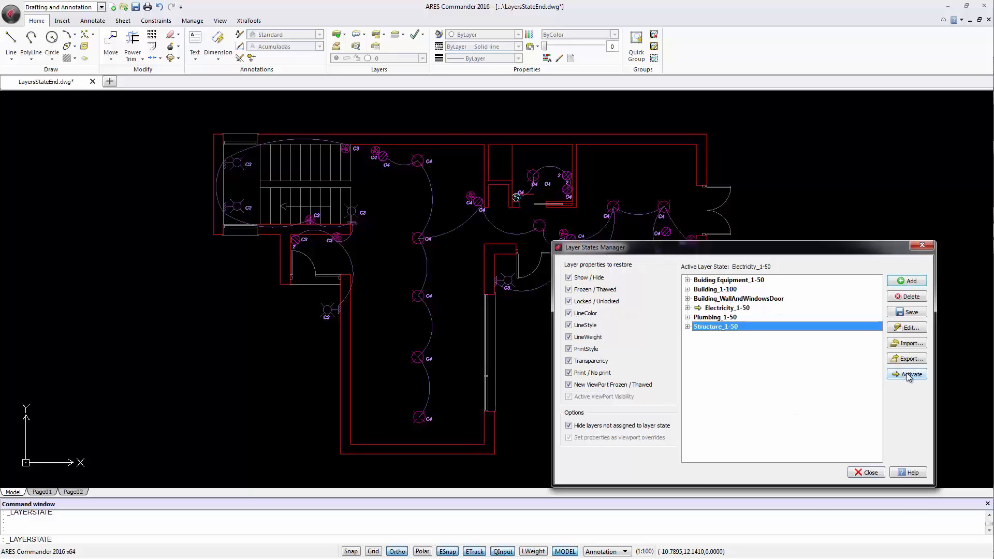
# Activate Structure_1-50, then Building_WallAndWindowsDoor, and open help on layer states.
pyautogui.click(910, 374)
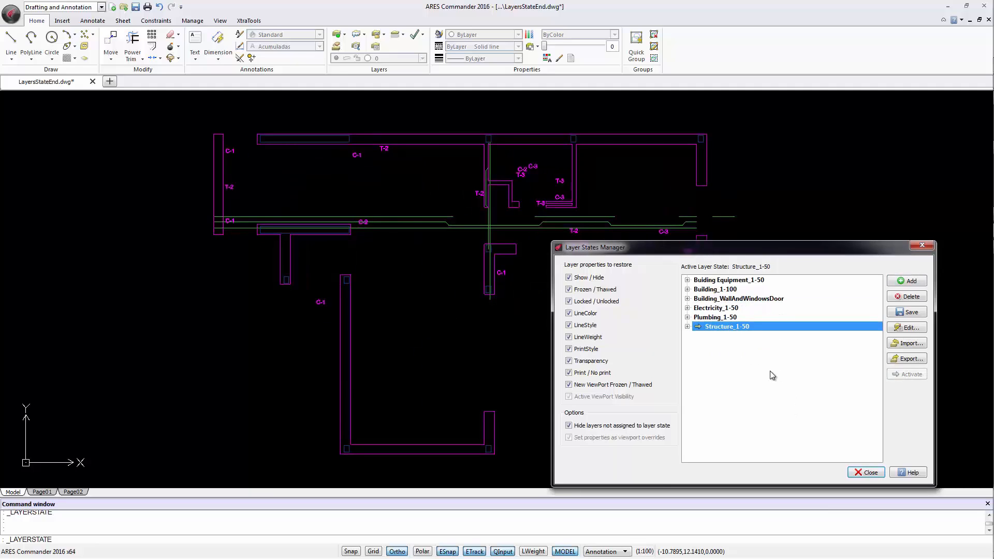
pyautogui.click(739, 299)
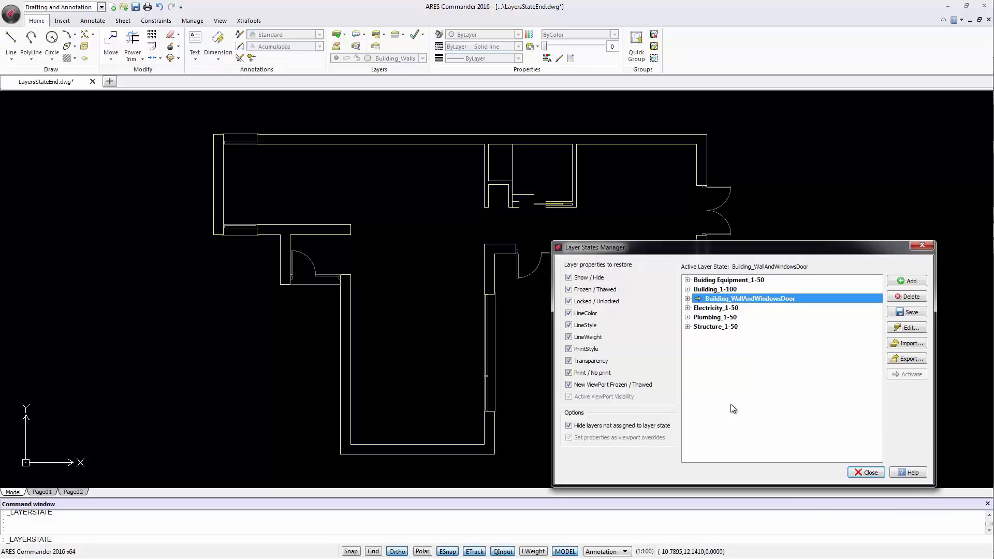
pyautogui.moveTo(802, 369)
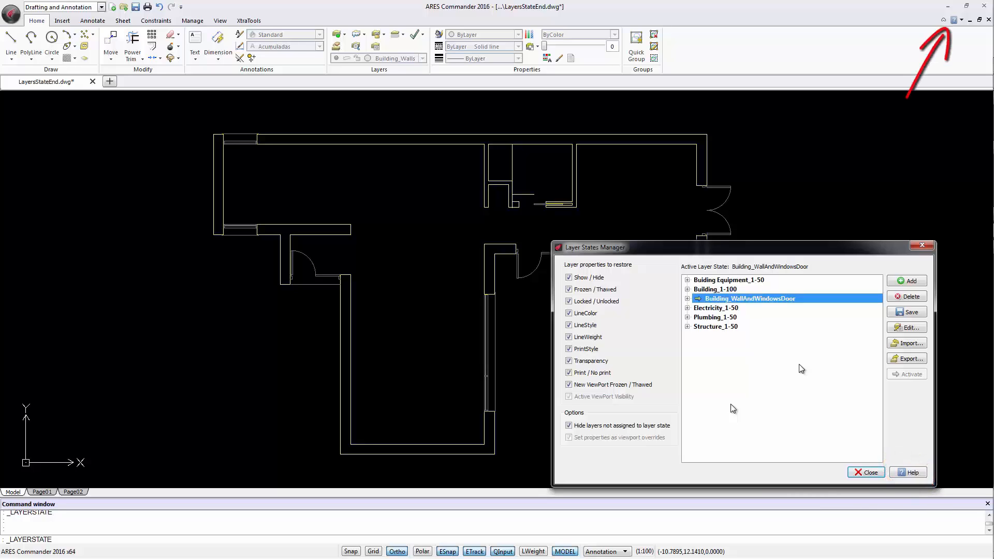
pyautogui.click(912, 472)
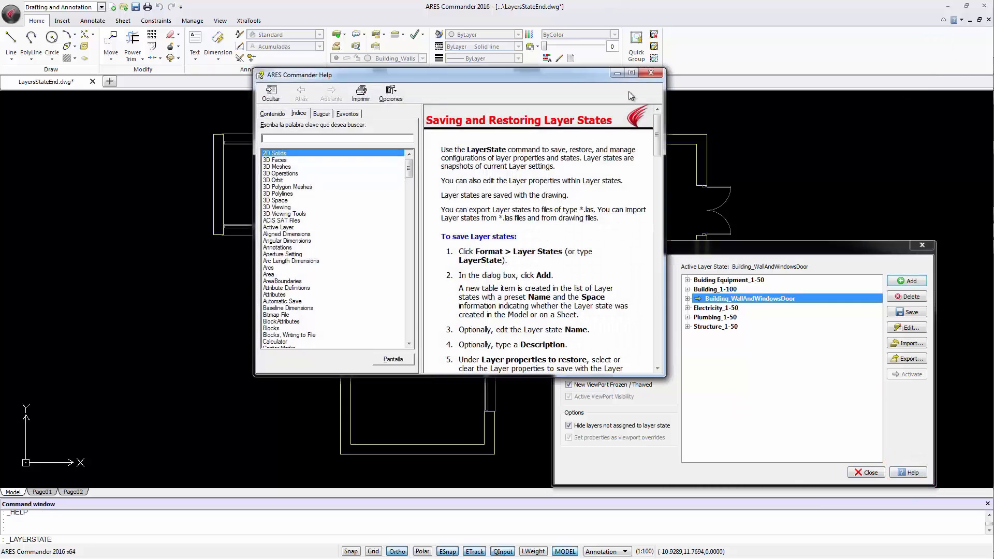